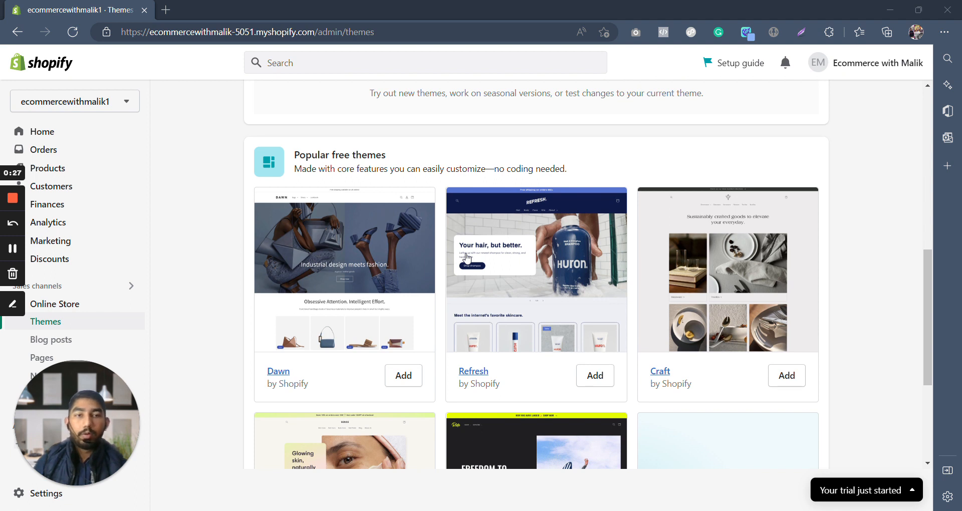
Open Dawn's theme store page from Popular free themes in a new tab, then return to admin.
{"action": "scroll", "scroll_direction": "down", "scroll_amount": 3}
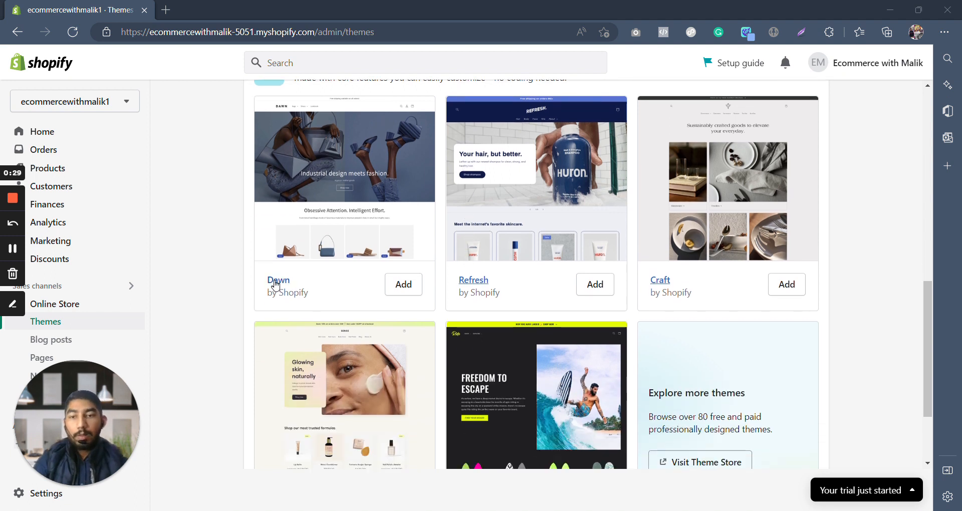
{"action": "left_click", "coordinate": [278, 281]}
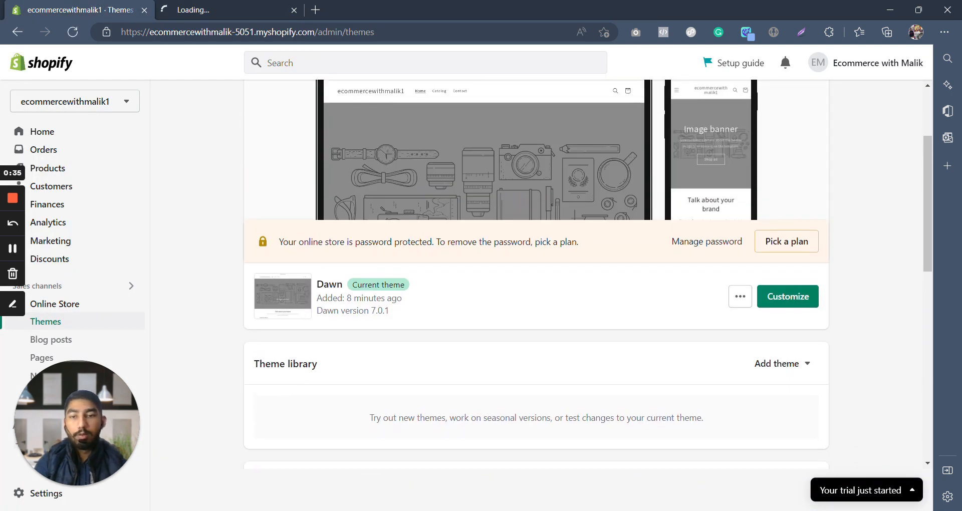
{"action": "left_click", "coordinate": [228, 11]}
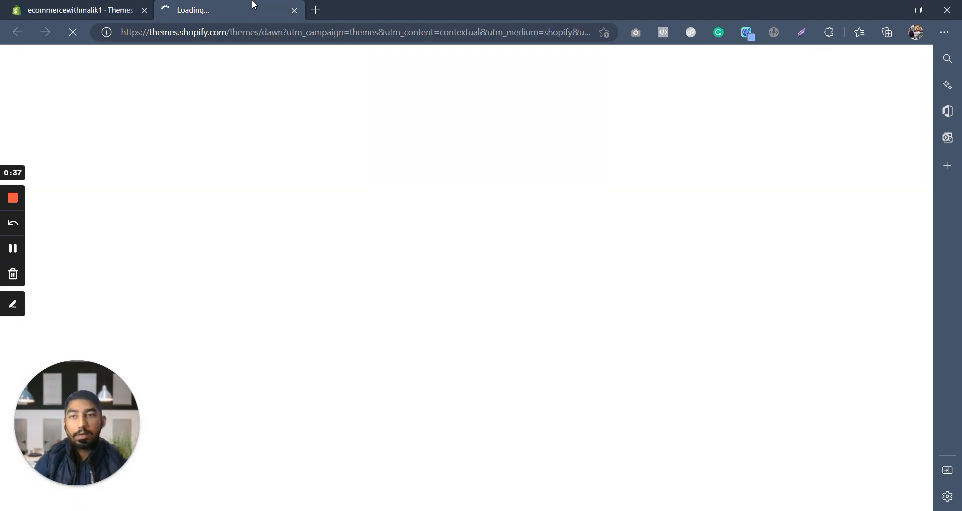
{"action": "left_click", "coordinate": [79, 10]}
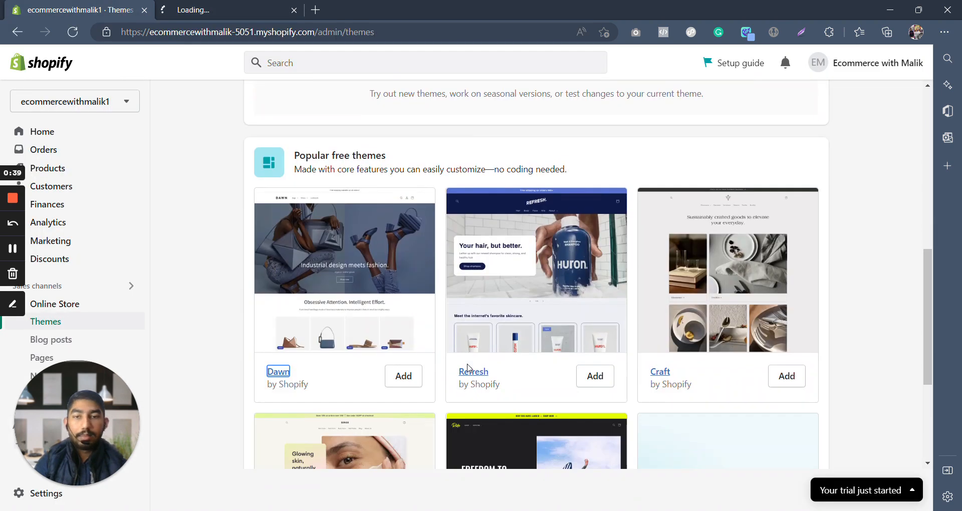
{"action": "scroll", "scroll_direction": "down", "scroll_amount": 3}
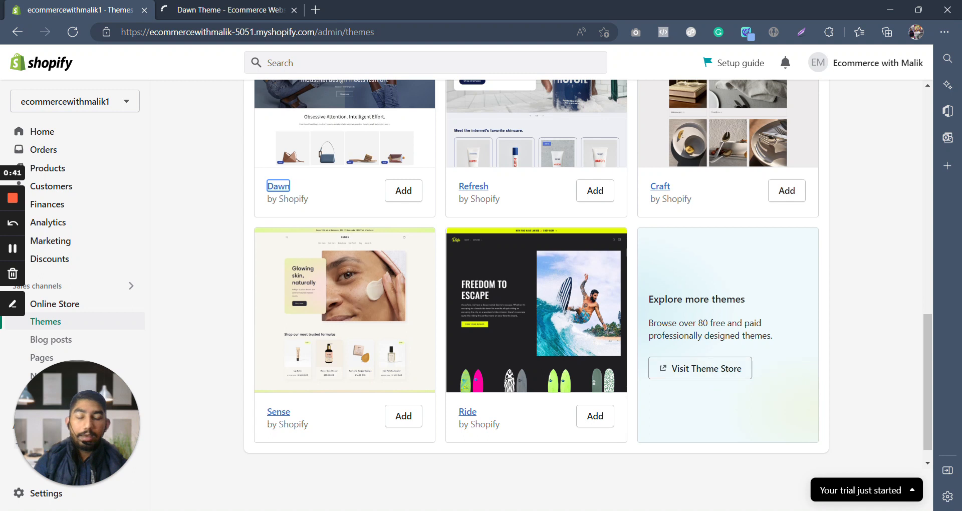
{"action": "mouse_move", "coordinate": [718, 333]}
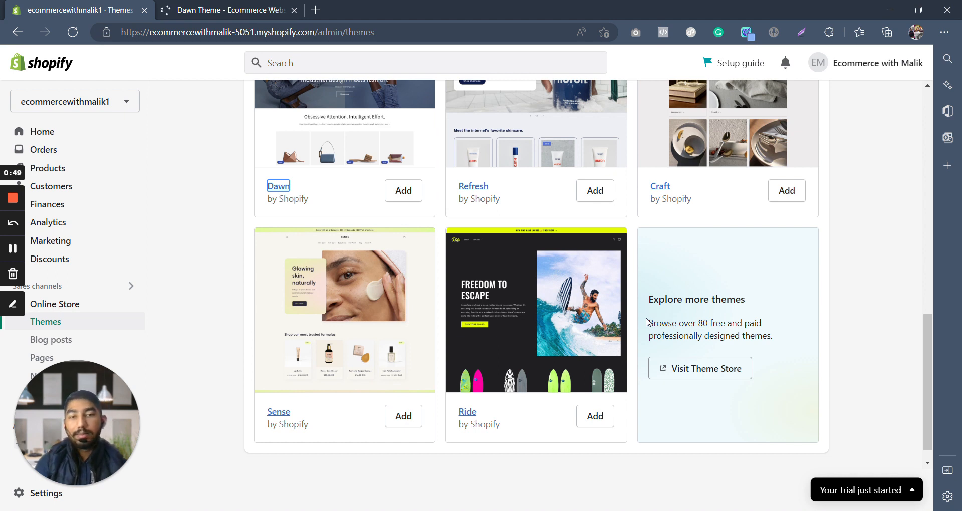
{"action": "mouse_move", "coordinate": [683, 176]}
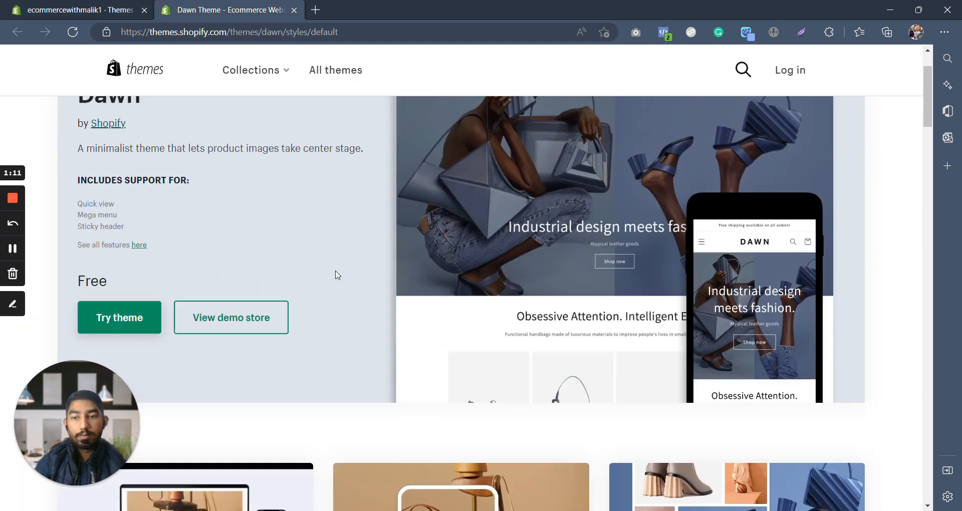
Scroll through Dawn's feature lists, then switch back to the store admin tab.
{"action": "scroll", "scroll_direction": "down", "scroll_amount": 3}
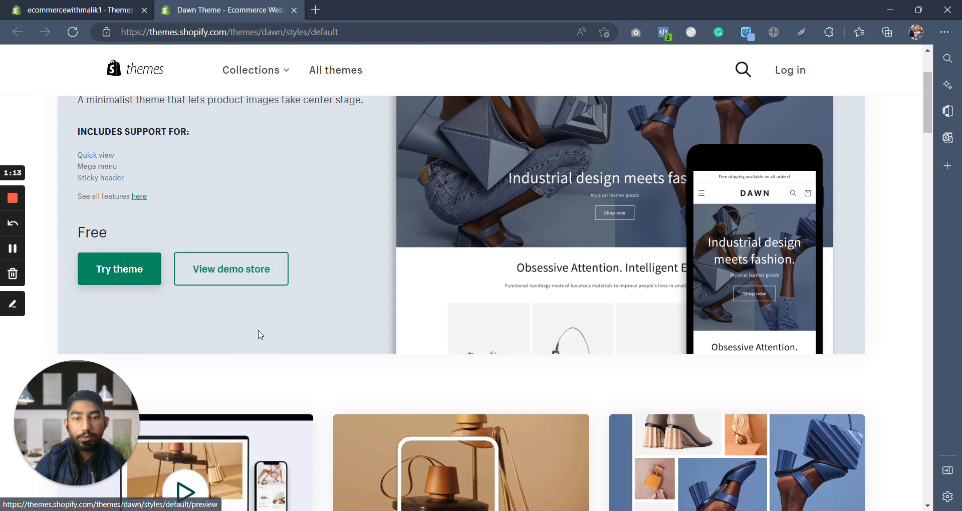
{"action": "scroll", "scroll_direction": "down", "scroll_amount": 3}
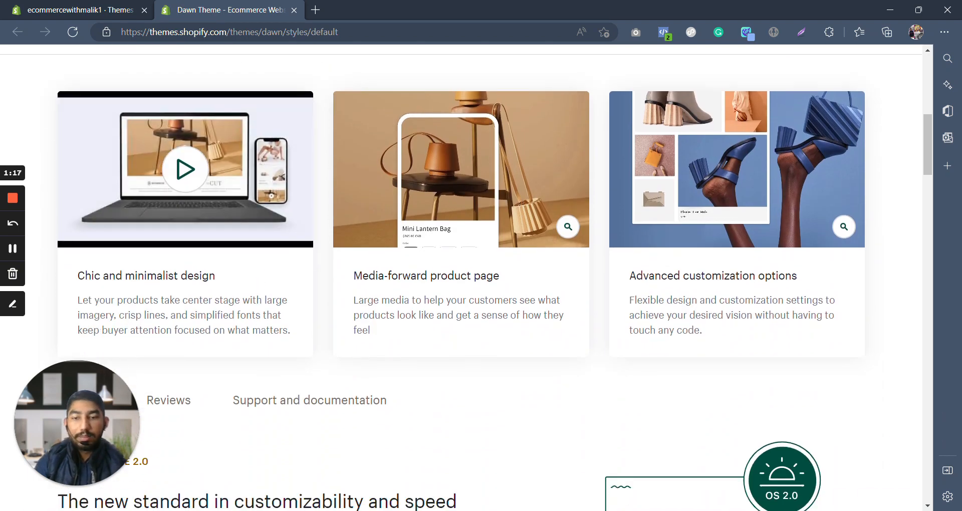
{"action": "scroll", "scroll_direction": "down", "scroll_amount": 3}
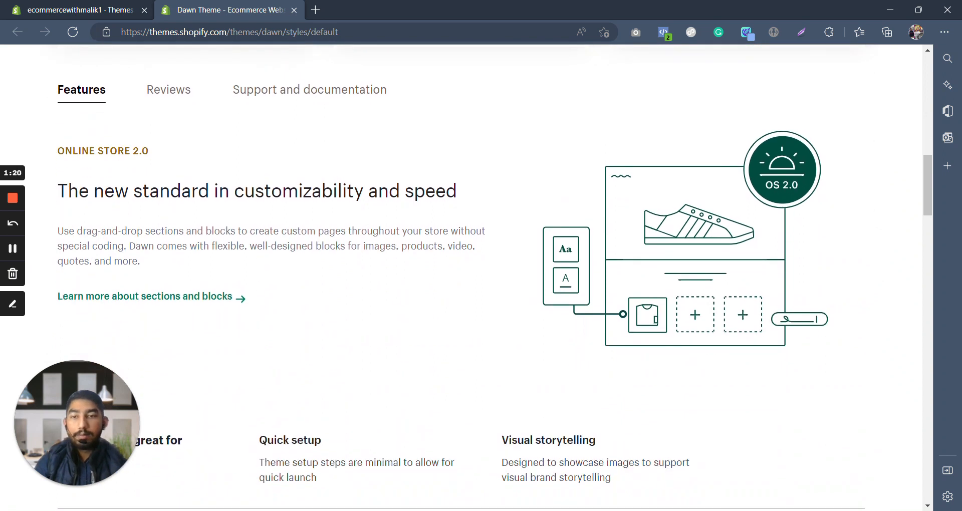
{"action": "scroll", "scroll_direction": "down", "scroll_amount": 3}
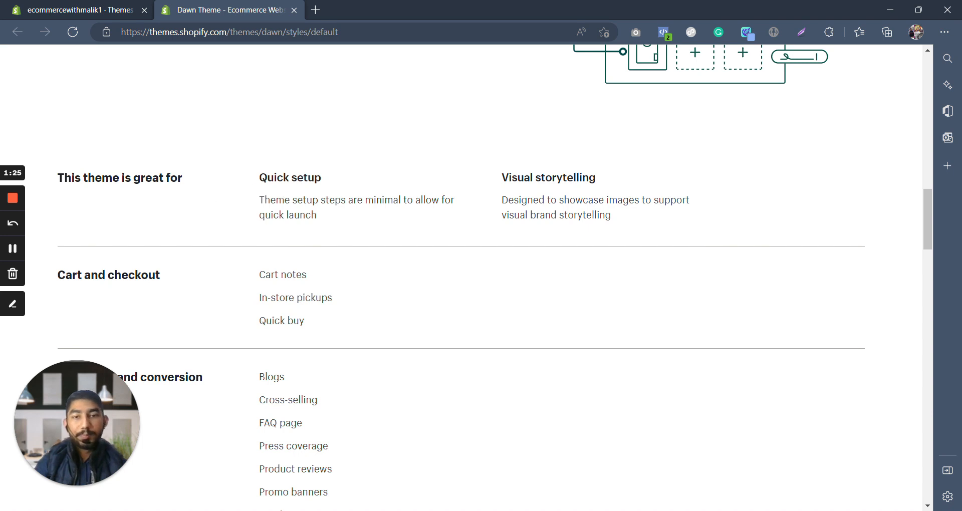
{"action": "scroll", "scroll_direction": "down", "scroll_amount": 3}
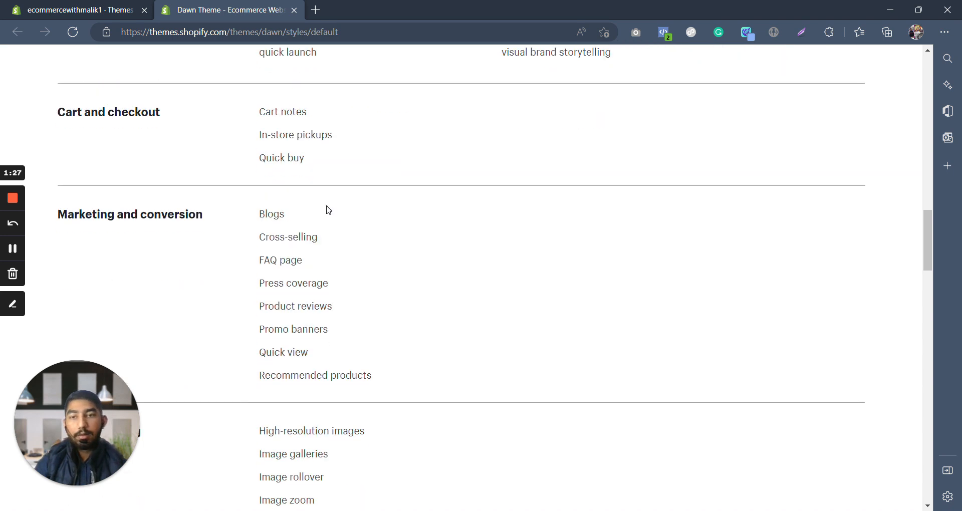
{"action": "scroll", "scroll_direction": "down", "scroll_amount": 3}
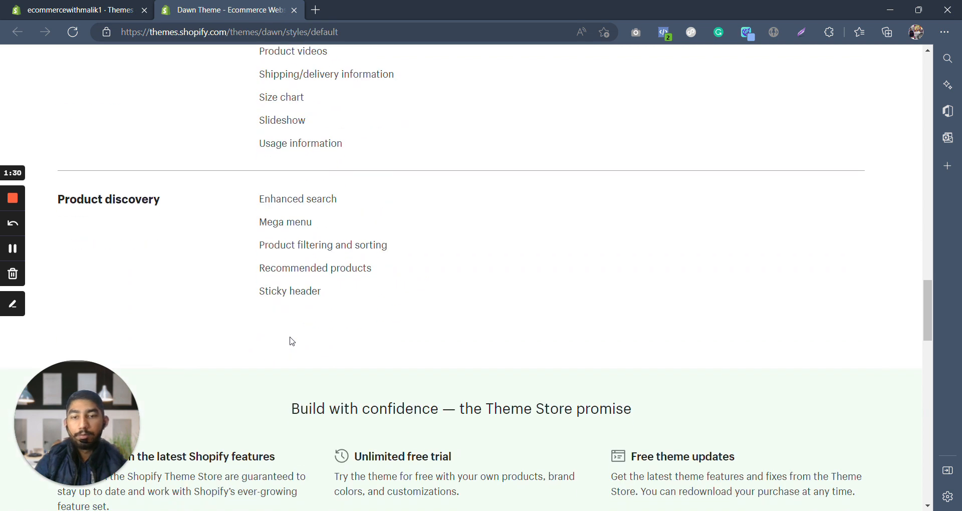
{"action": "left_click", "coordinate": [74, 10]}
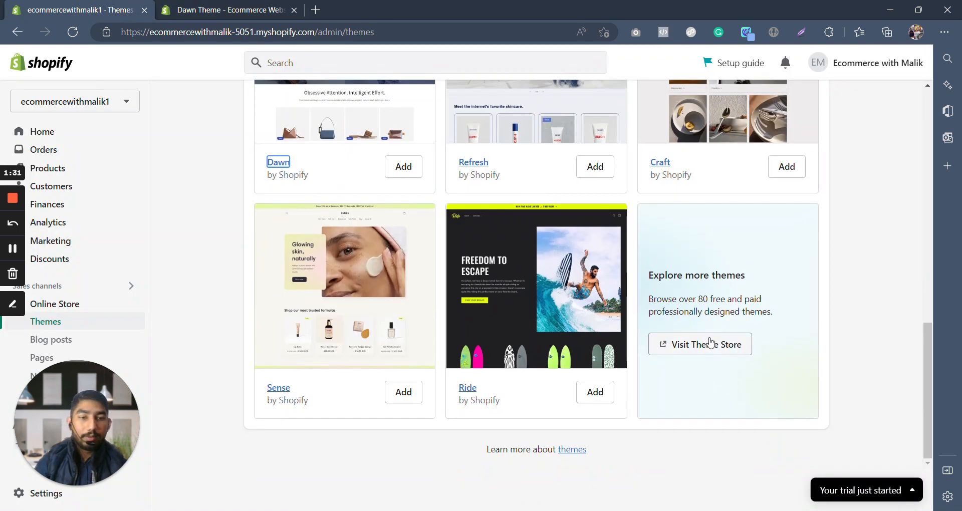
Open Visit Theme Store and scroll the Browse all themes catalogue past Emporium, Whisk and Creative.
{"action": "left_click", "coordinate": [700, 343]}
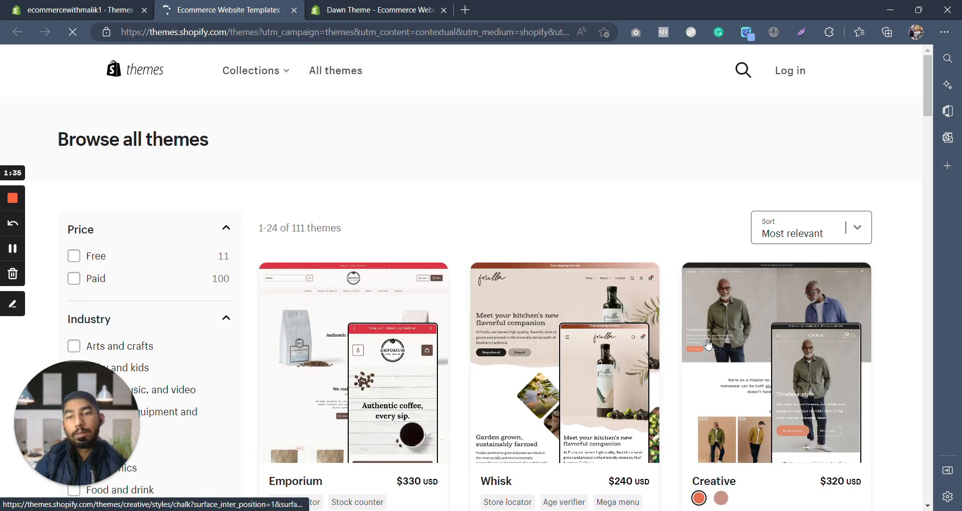
{"action": "mouse_move", "coordinate": [461, 238]}
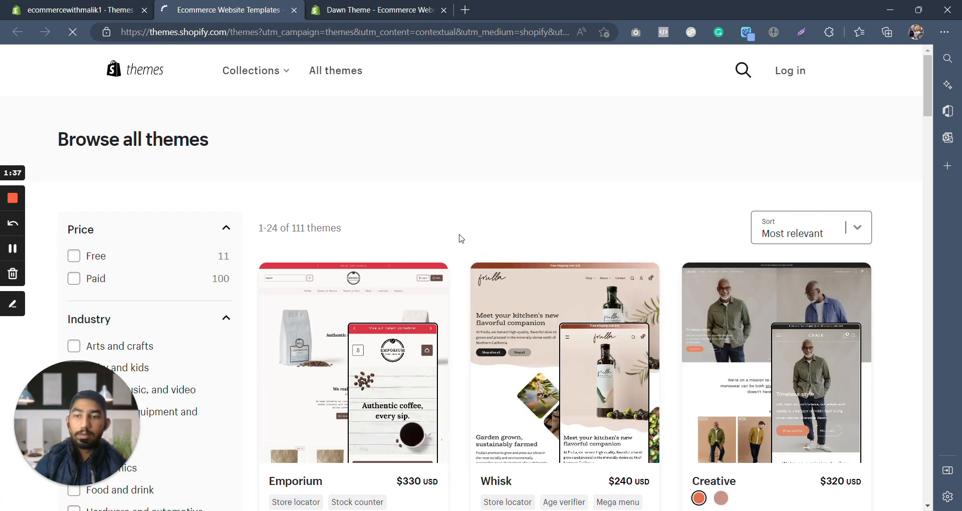
{"action": "scroll", "scroll_direction": "down", "scroll_amount": 3}
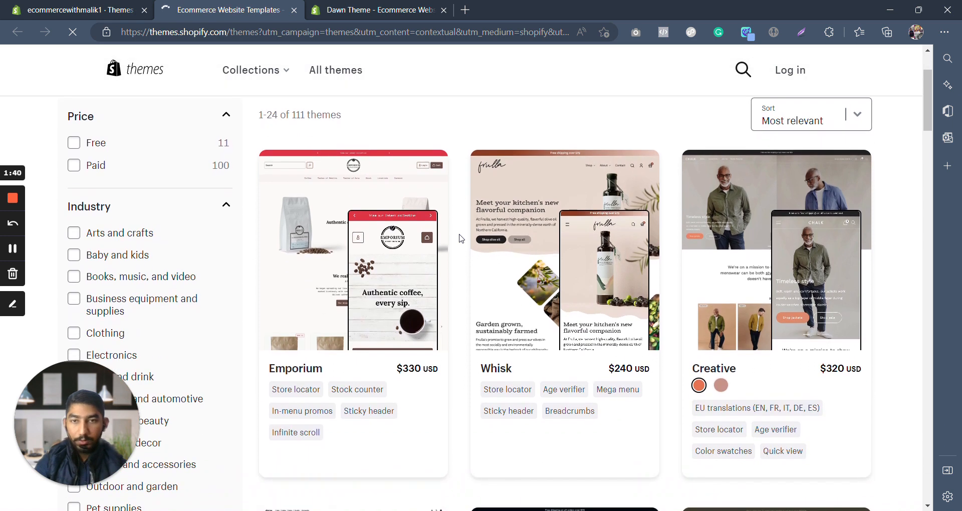
{"action": "scroll", "scroll_direction": "down", "scroll_amount": 3}
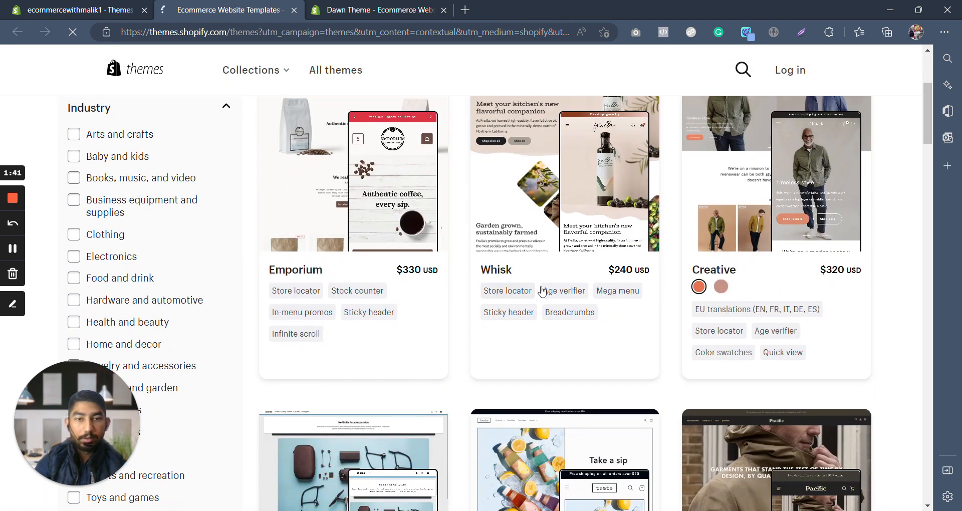
{"action": "mouse_move", "coordinate": [357, 290]}
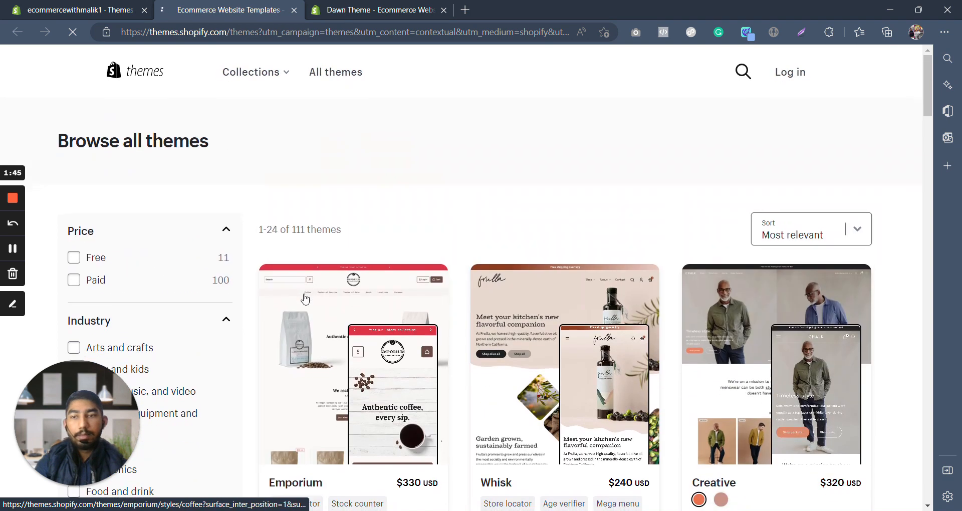
Sort the theme catalogue by popularity and scroll through the listings.
{"action": "left_click", "coordinate": [810, 228]}
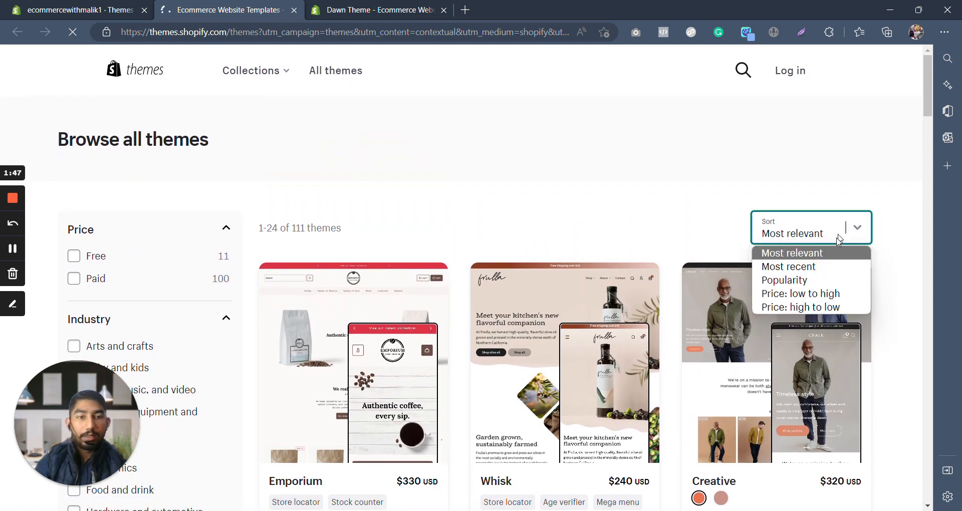
{"action": "left_click", "coordinate": [784, 280]}
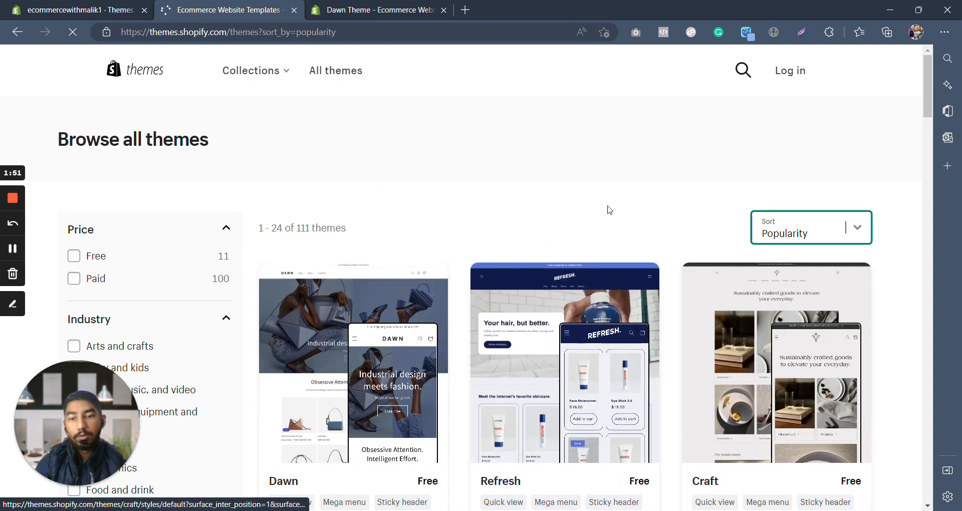
{"action": "scroll", "scroll_direction": "down", "scroll_amount": 3}
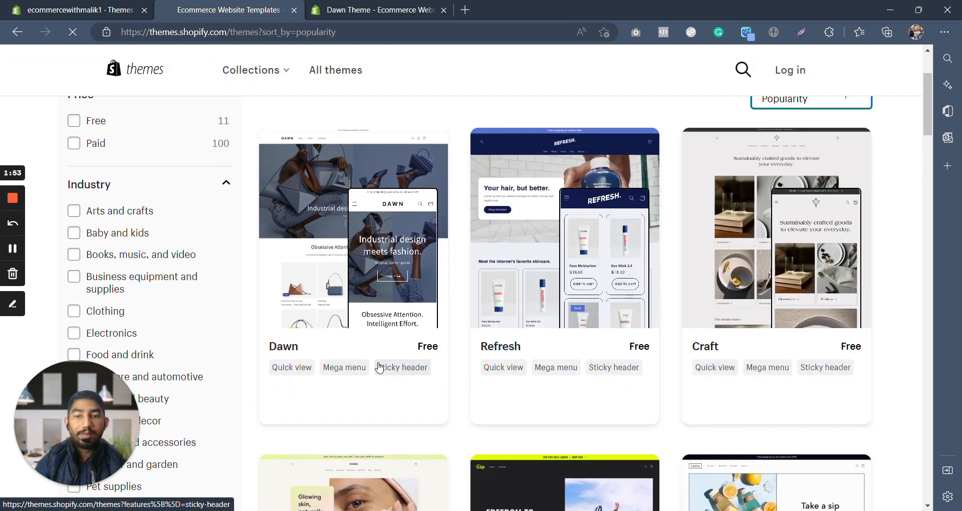
{"action": "scroll", "scroll_direction": "down", "scroll_amount": 3}
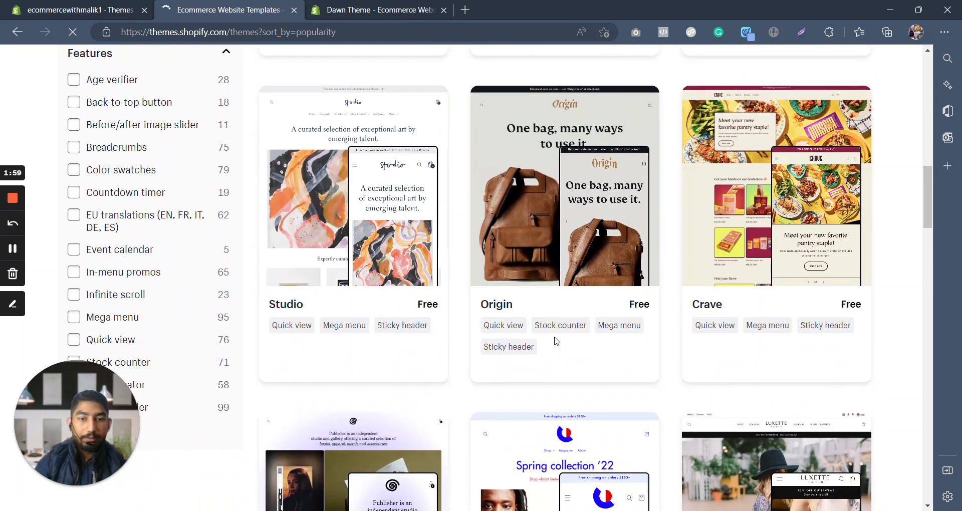
{"action": "scroll", "scroll_direction": "down", "scroll_amount": 3}
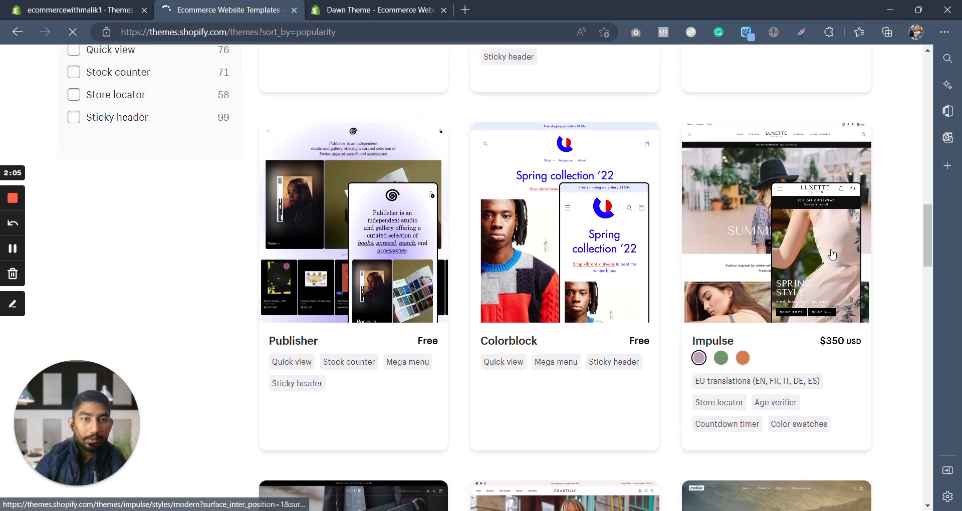
{"action": "scroll", "scroll_direction": "down", "scroll_amount": 3}
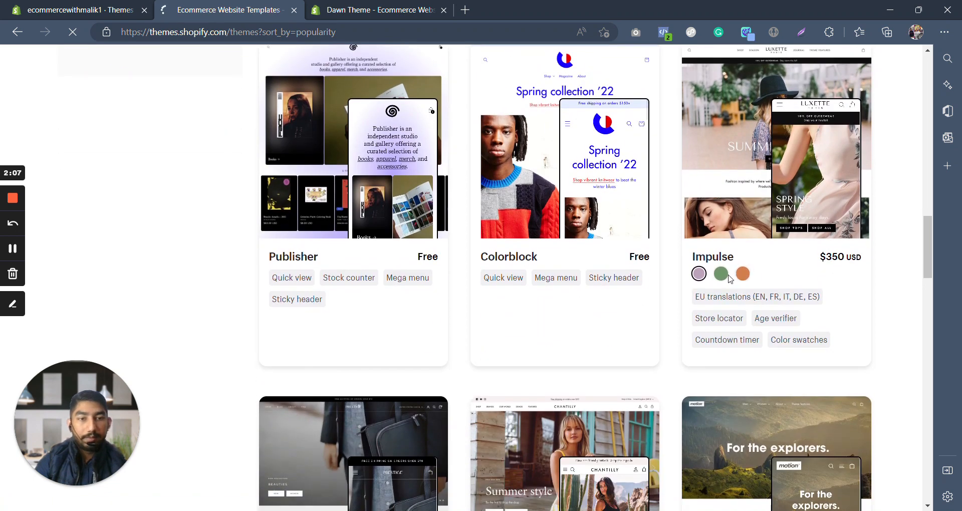
Show the Impulse card in its orange bike-store style.
{"action": "left_click", "coordinate": [743, 274]}
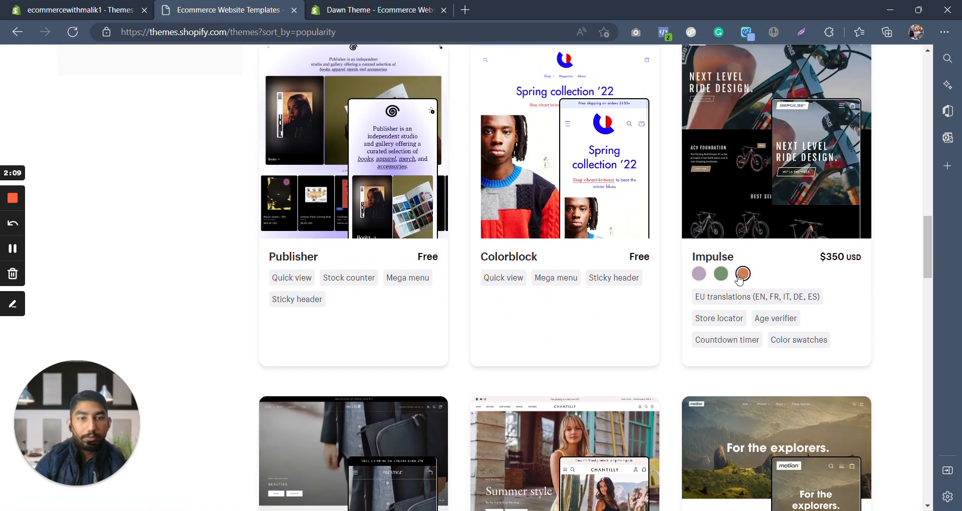
{"action": "scroll", "scroll_direction": "down", "scroll_amount": 3}
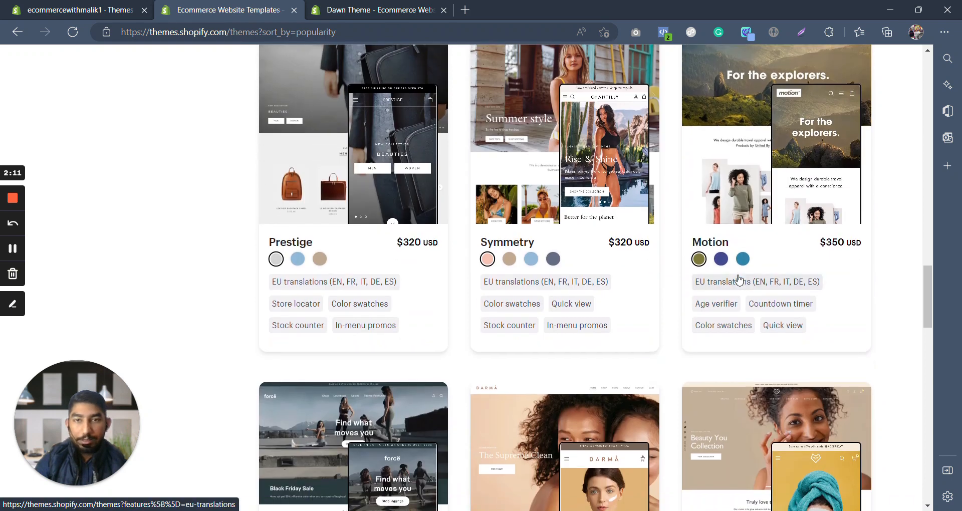
{"action": "scroll", "scroll_direction": "down", "scroll_amount": 3}
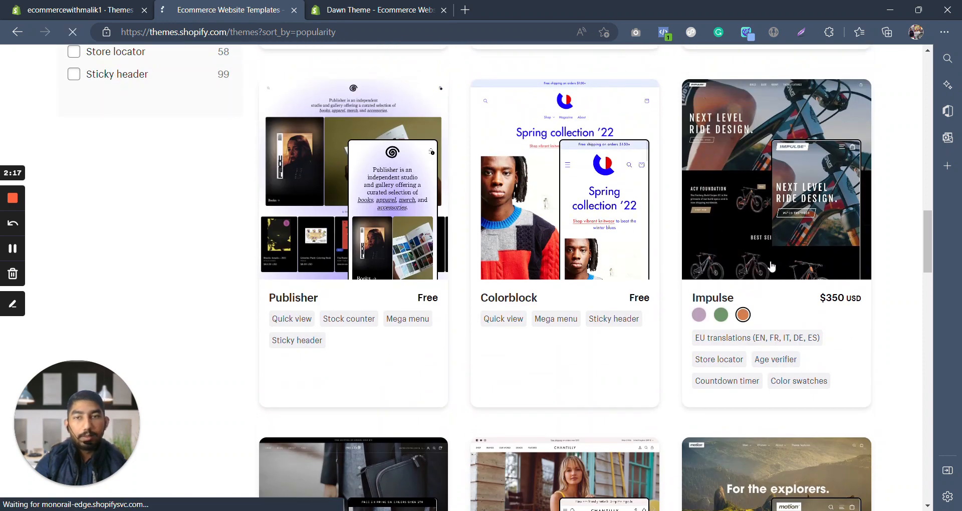
Open the Impulse theme page and launch its Bold style demo store.
{"action": "left_click", "coordinate": [775, 178]}
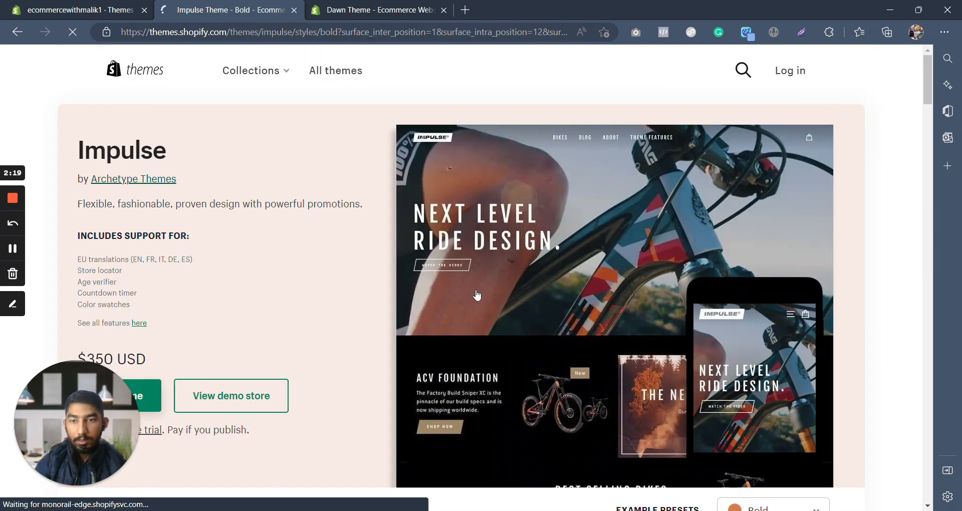
{"action": "scroll", "scroll_direction": "down", "scroll_amount": 3}
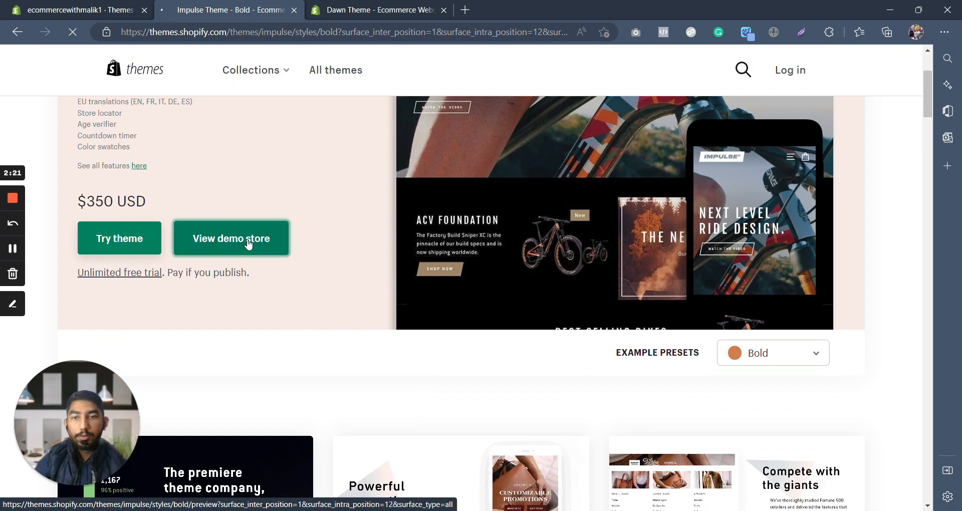
{"action": "left_click", "coordinate": [231, 239]}
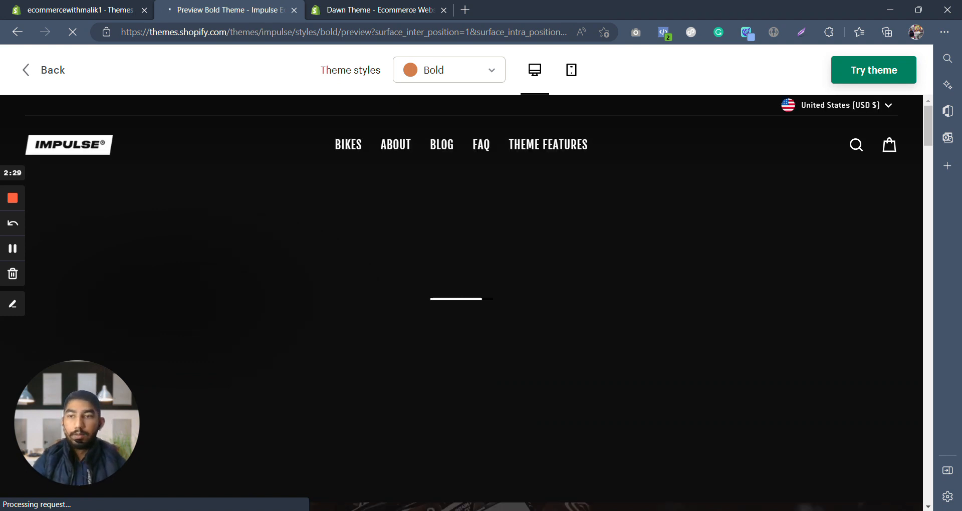
{"action": "mouse_move", "coordinate": [297, 227]}
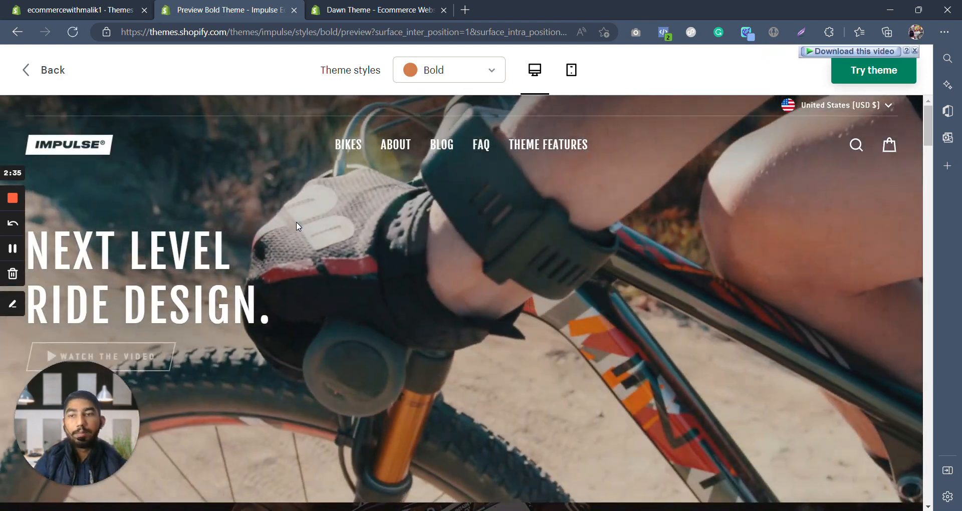
{"action": "scroll", "scroll_direction": "down", "scroll_amount": 3}
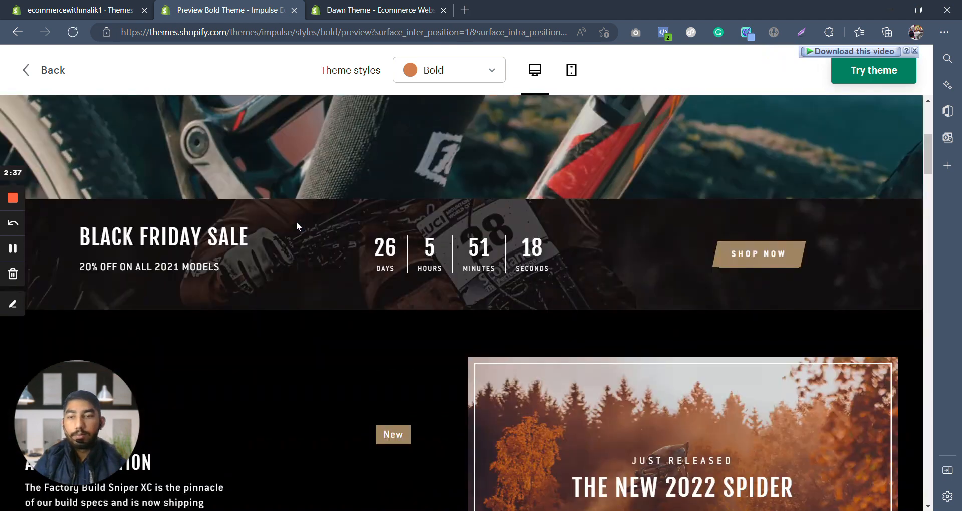
{"action": "scroll", "scroll_direction": "down", "scroll_amount": 3}
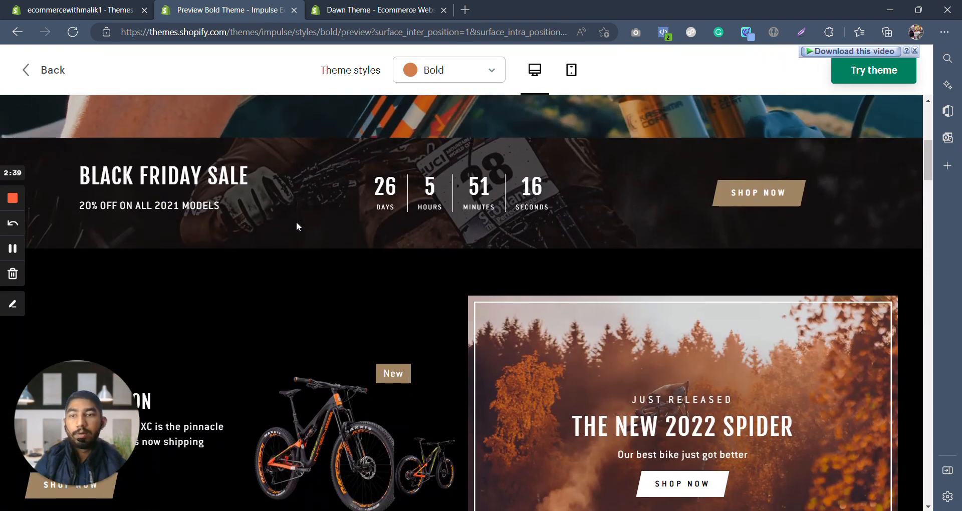
{"action": "scroll", "scroll_direction": "down", "scroll_amount": 3}
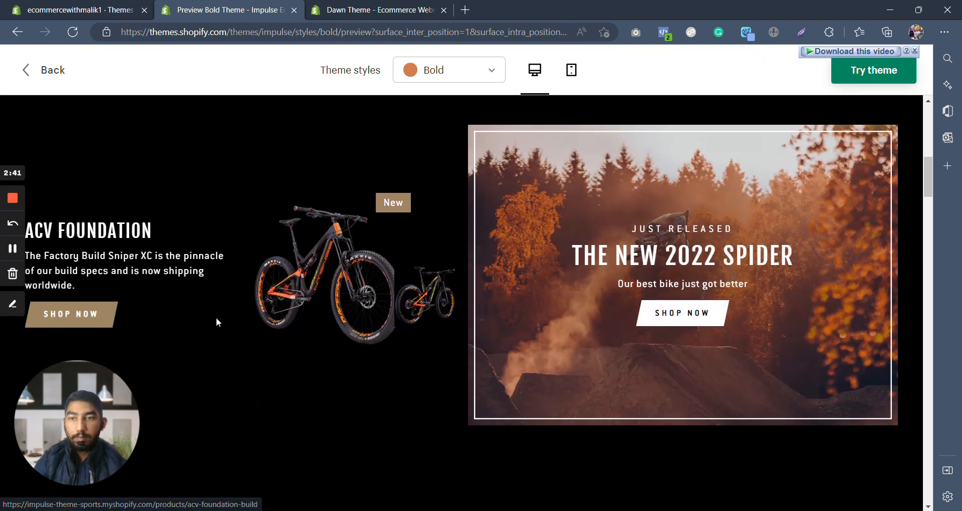
{"action": "scroll", "scroll_direction": "down", "scroll_amount": 3}
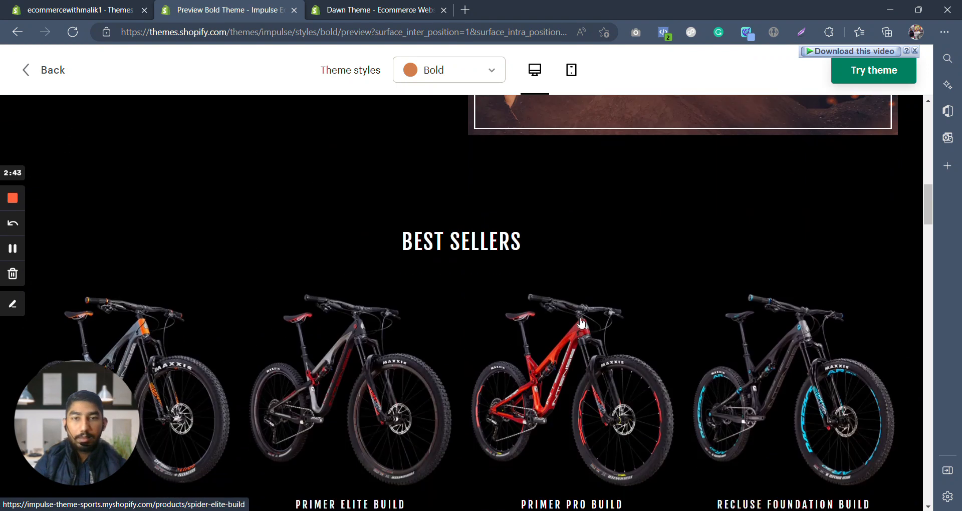
{"action": "scroll", "scroll_direction": "down", "scroll_amount": 3}
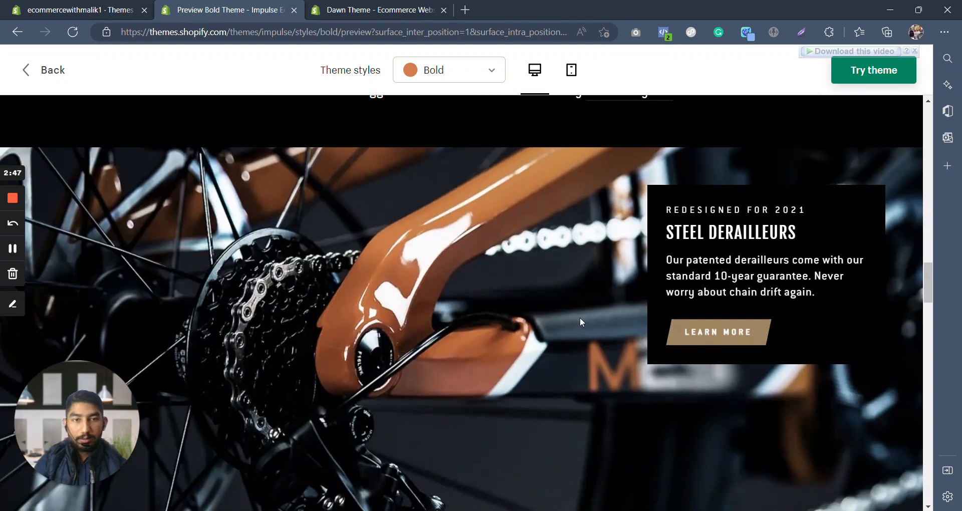
{"action": "scroll", "scroll_direction": "down", "scroll_amount": 3}
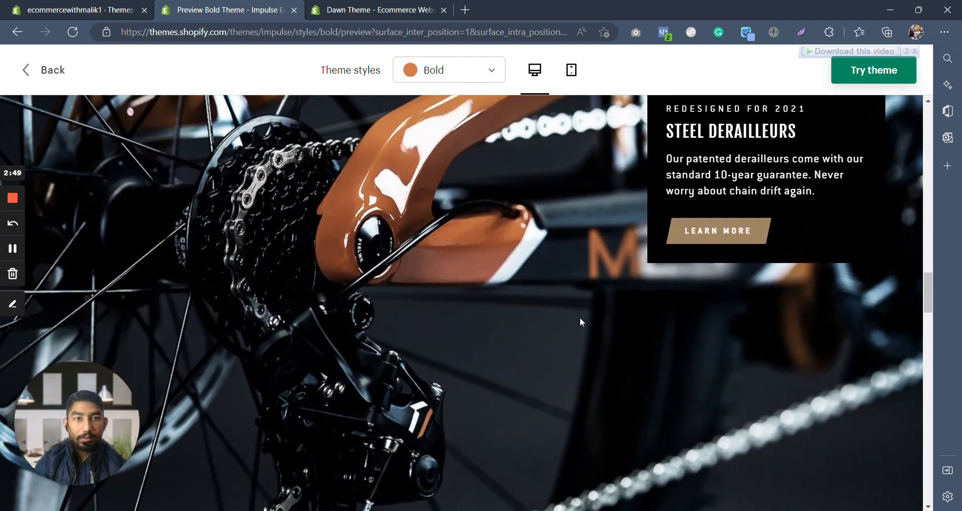
{"action": "scroll", "scroll_direction": "down", "scroll_amount": 3}
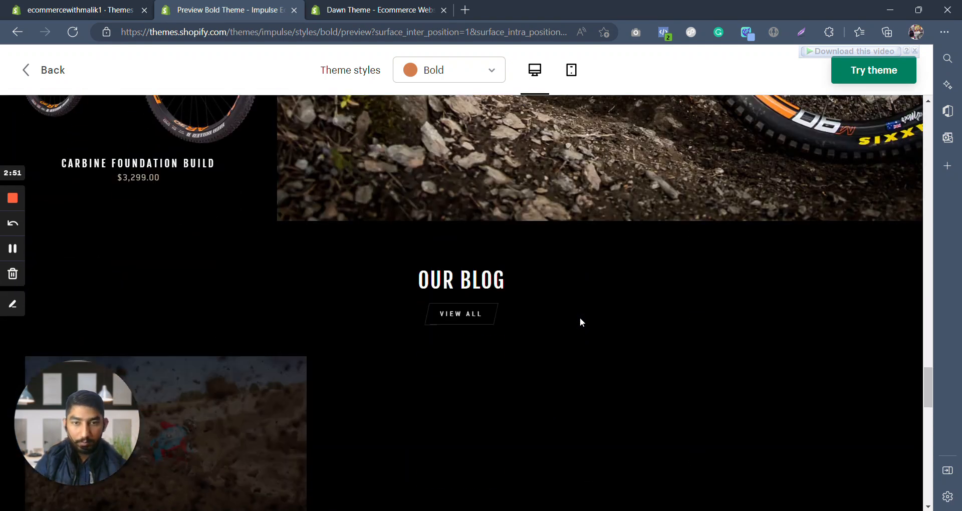
{"action": "scroll", "scroll_direction": "down", "scroll_amount": 3}
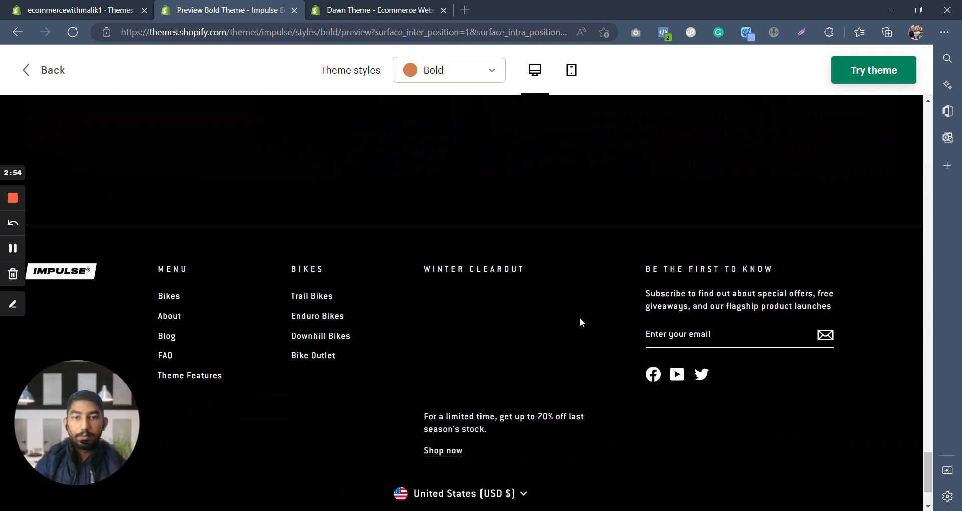
{"action": "scroll", "scroll_direction": "down", "scroll_amount": 3}
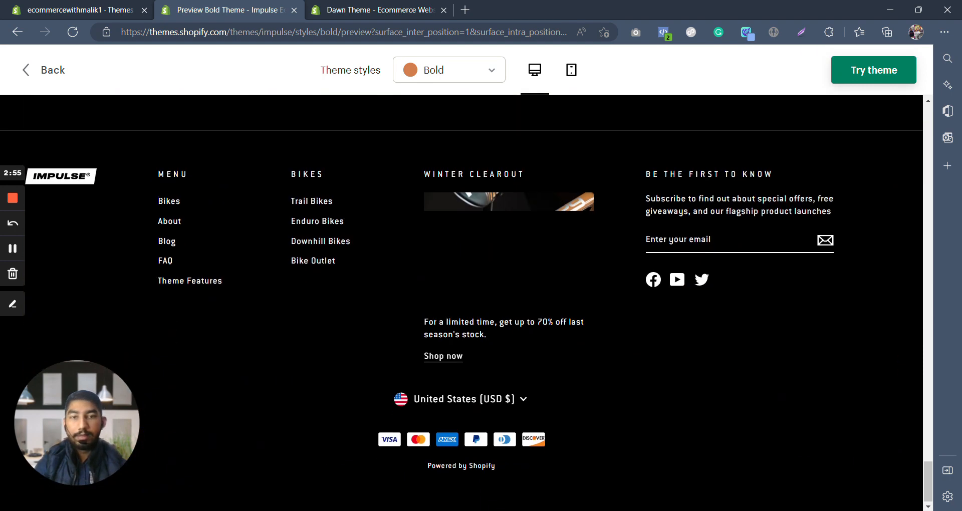
Switch the Impulse demo to the Modern style and scroll down to its footer.
{"action": "left_click", "coordinate": [449, 69]}
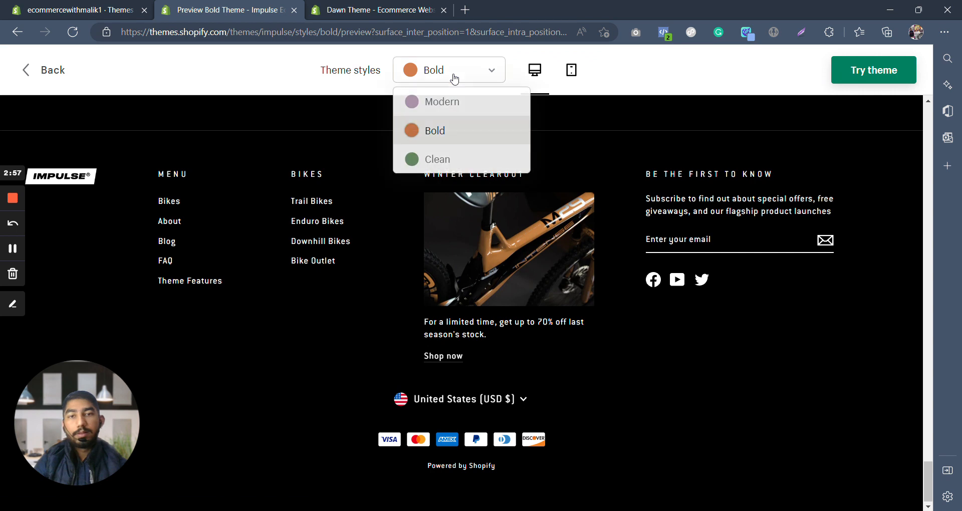
{"action": "left_click", "coordinate": [443, 101]}
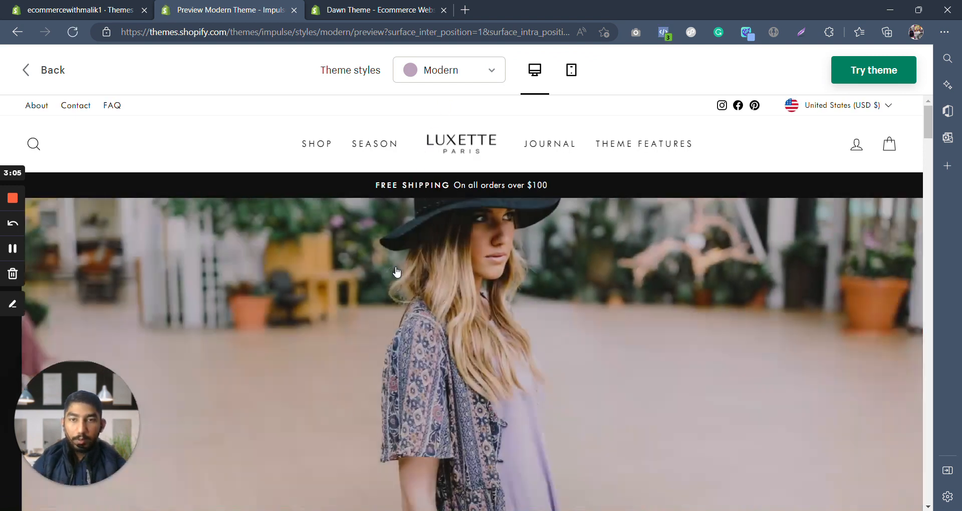
{"action": "scroll", "scroll_direction": "down", "scroll_amount": 3}
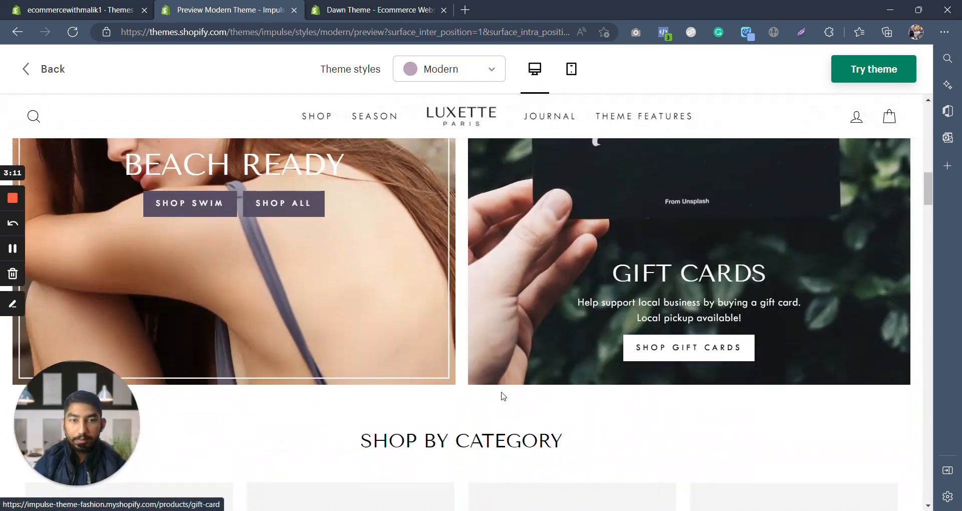
{"action": "scroll", "scroll_direction": "down", "scroll_amount": 3}
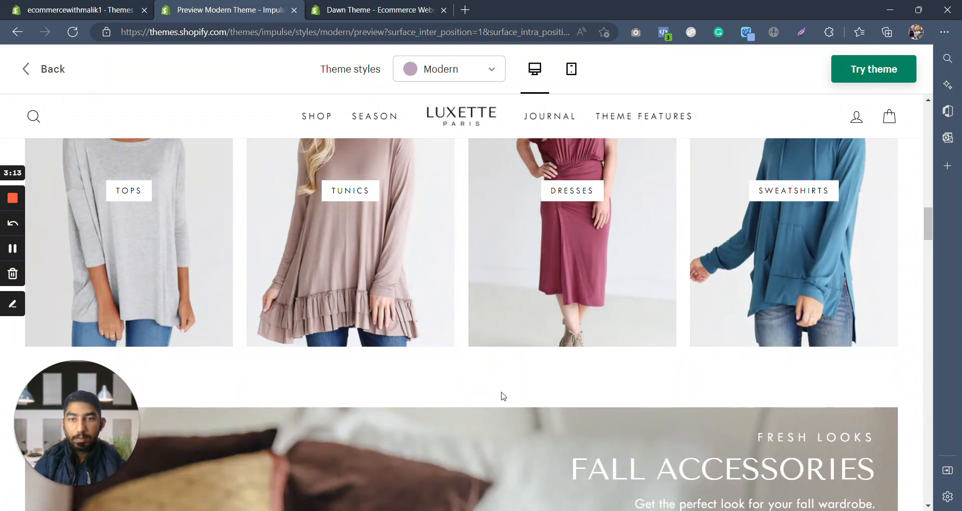
{"action": "scroll", "scroll_direction": "down", "scroll_amount": 3}
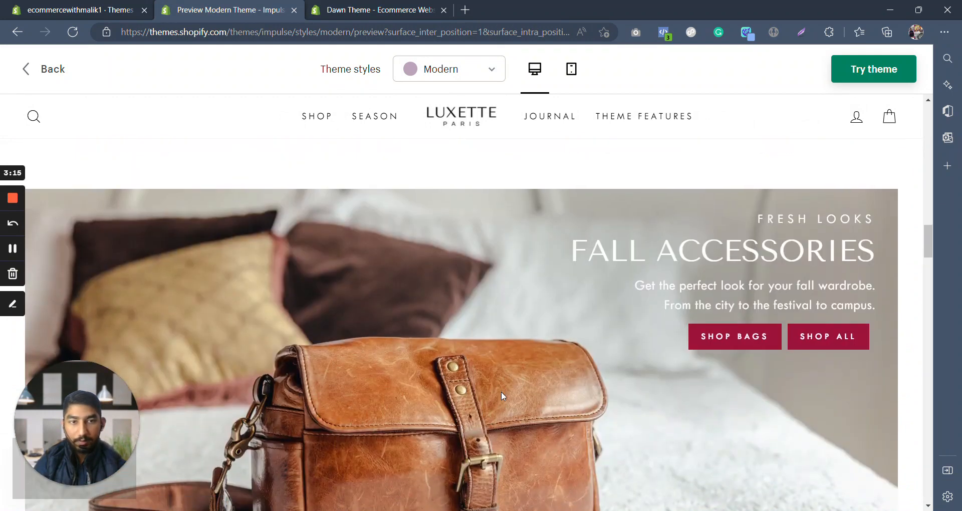
{"action": "scroll", "scroll_direction": "down", "scroll_amount": 3}
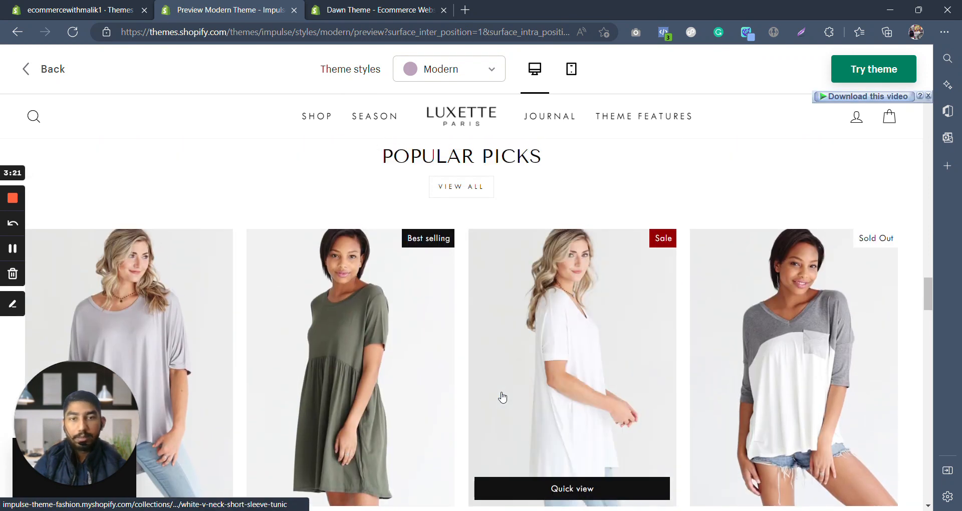
{"action": "scroll", "scroll_direction": "down", "scroll_amount": 3}
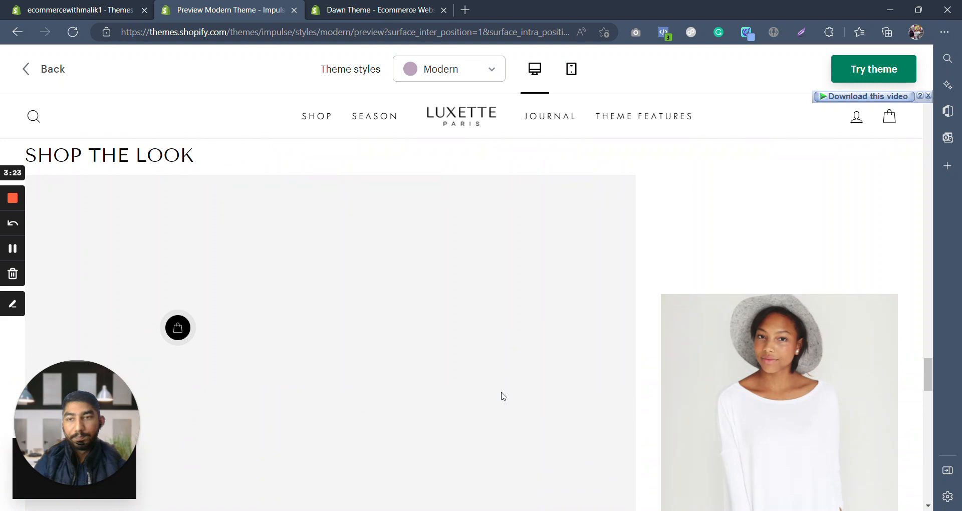
{"action": "scroll", "scroll_direction": "down", "scroll_amount": 3}
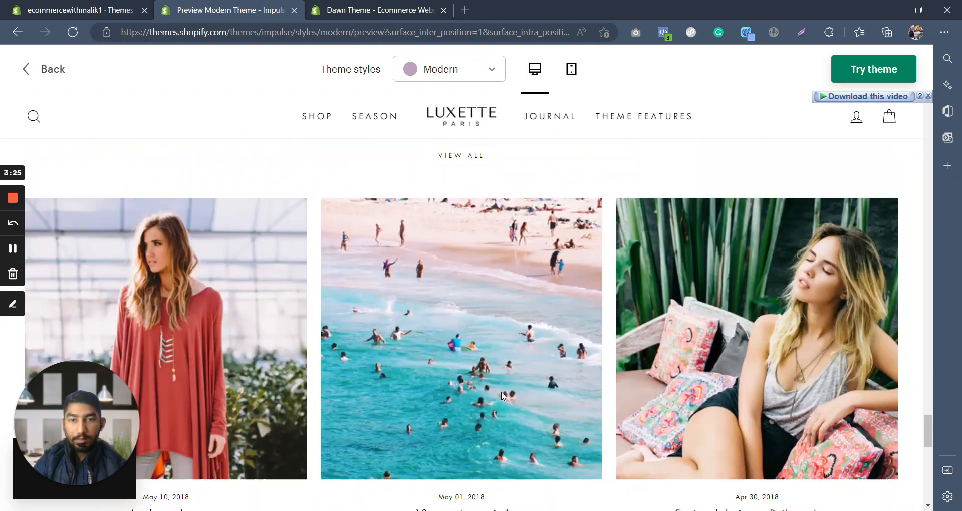
{"action": "scroll", "scroll_direction": "down", "scroll_amount": 3}
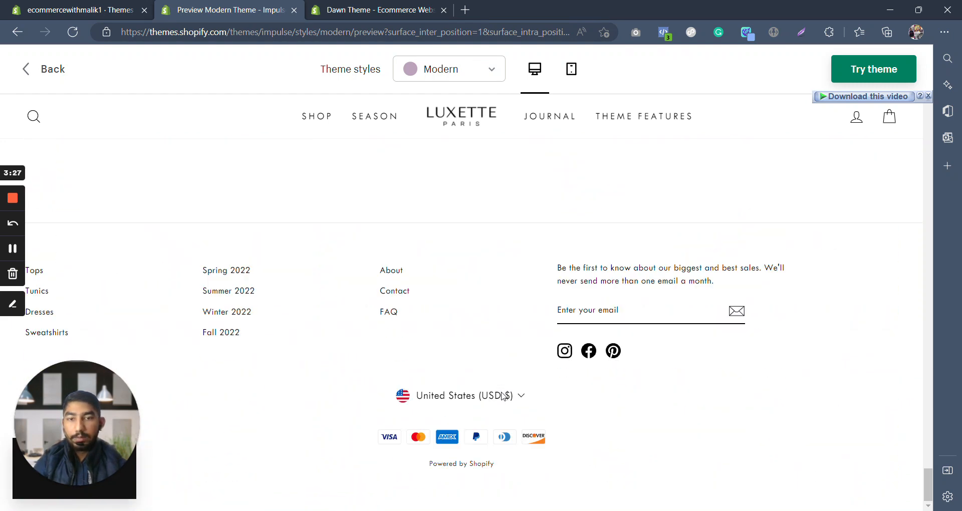
Switch the Impulse preview to the Clean style and dismiss the discount signup popup.
{"action": "left_click", "coordinate": [448, 68]}
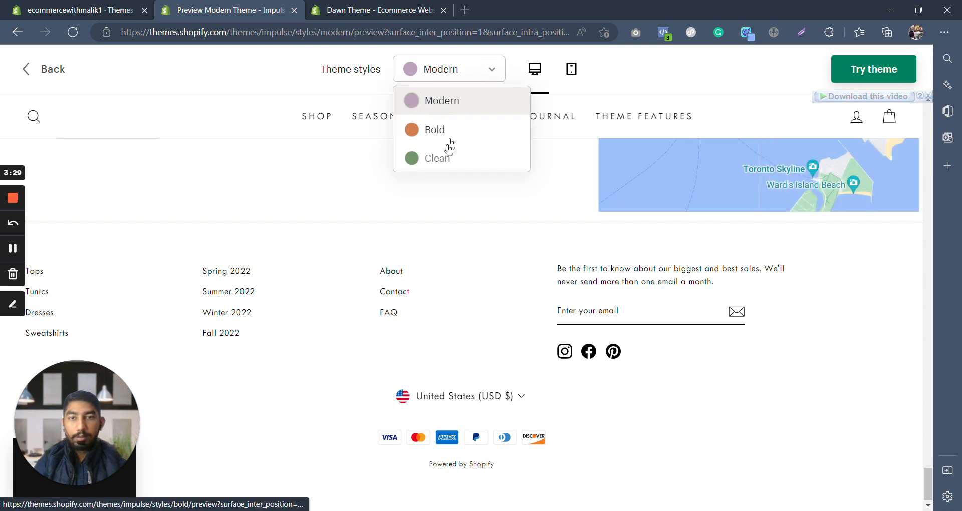
{"action": "left_click", "coordinate": [438, 158]}
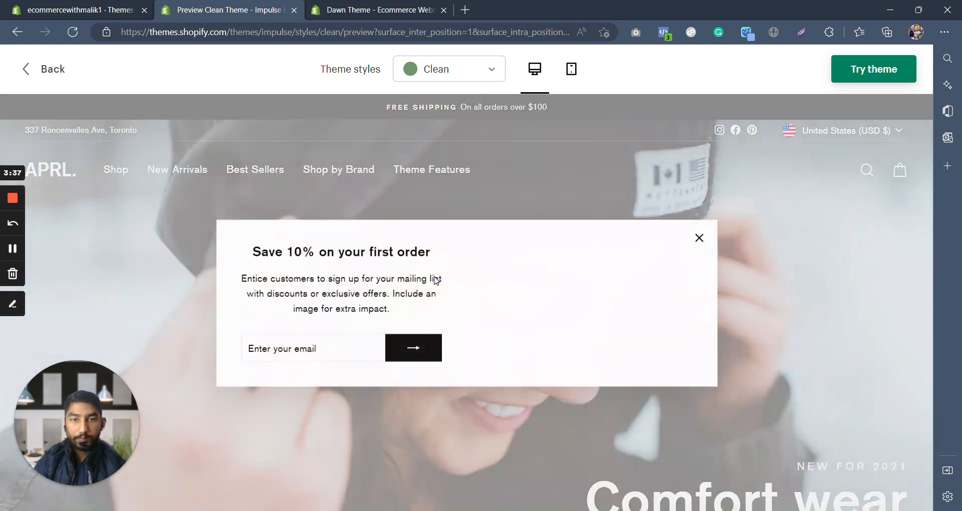
{"action": "left_click", "coordinate": [698, 238]}
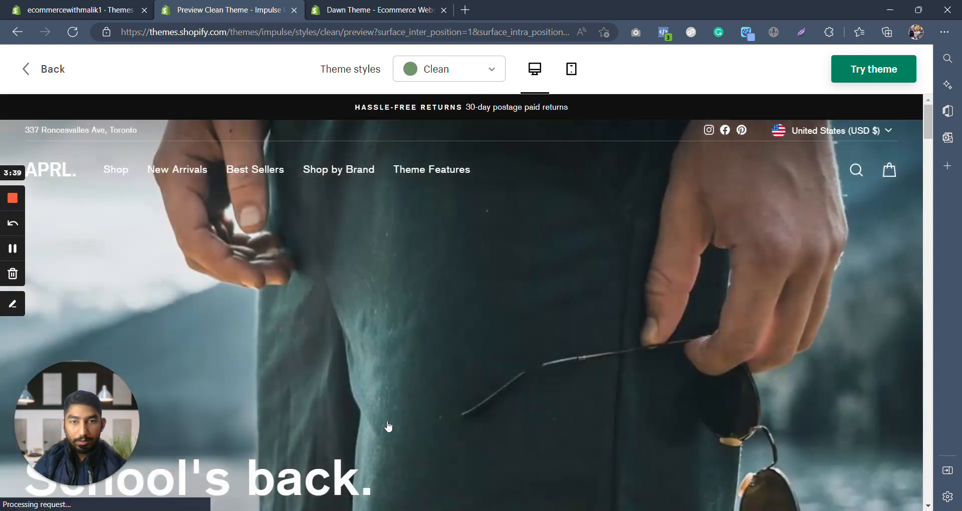
Scroll the Clean style demo store through its sections down to the footer.
{"action": "scroll", "scroll_direction": "down", "scroll_amount": 3}
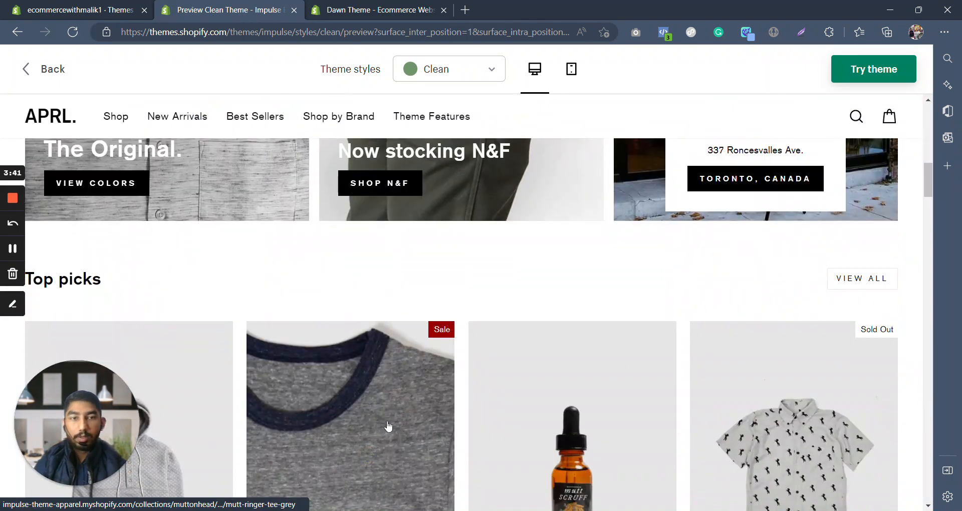
{"action": "scroll", "scroll_direction": "down", "scroll_amount": 3}
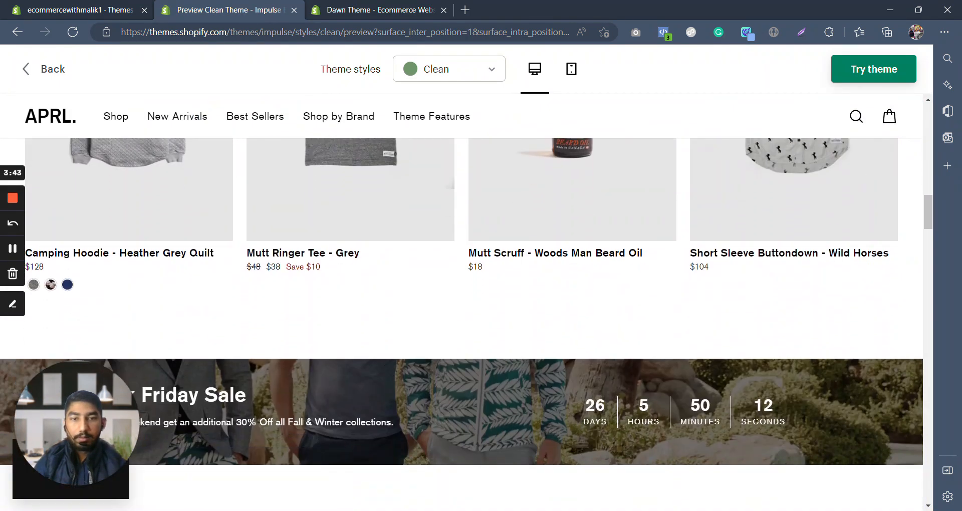
{"action": "scroll", "scroll_direction": "down", "scroll_amount": 3}
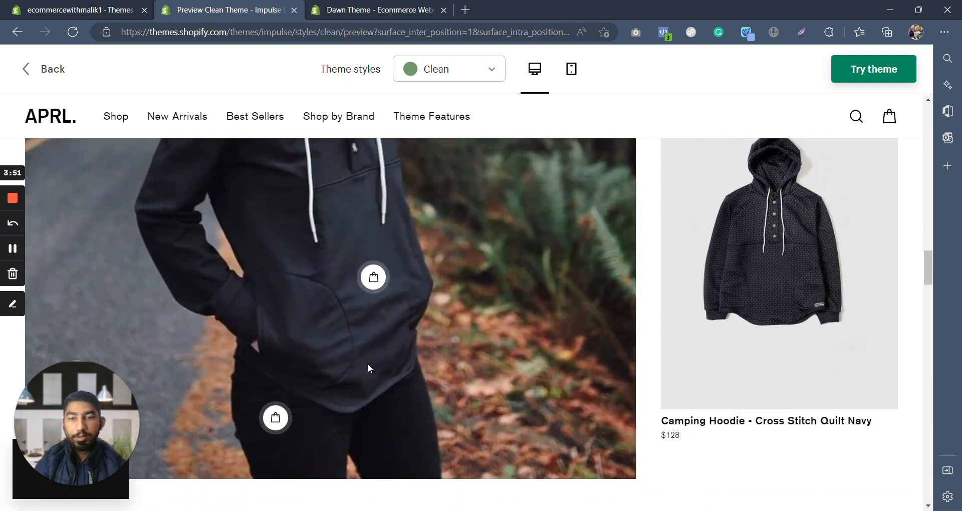
{"action": "scroll", "scroll_direction": "down", "scroll_amount": 3}
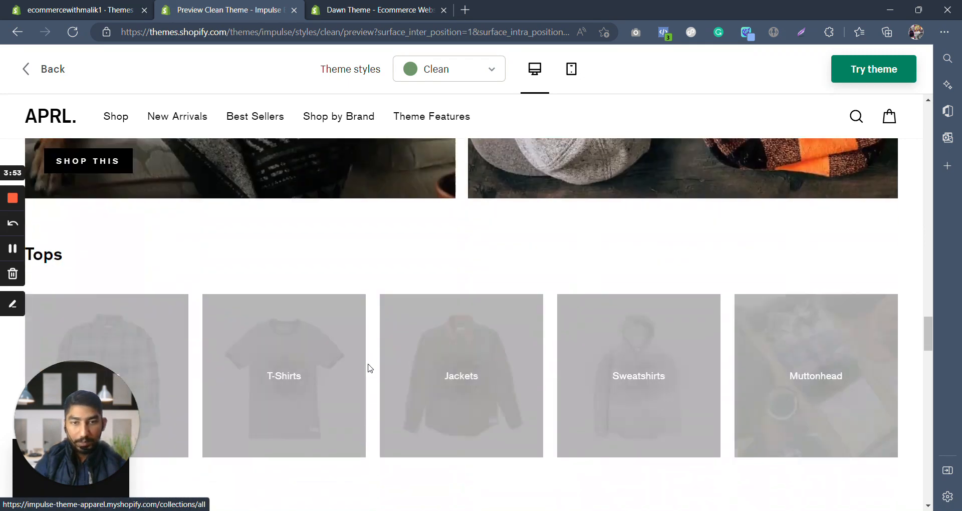
{"action": "scroll", "scroll_direction": "down", "scroll_amount": 3}
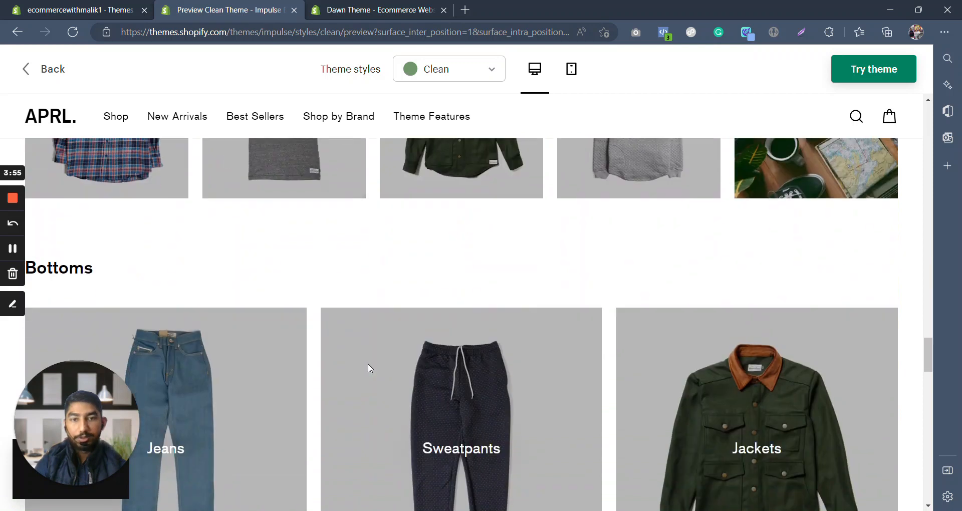
{"action": "scroll", "scroll_direction": "down", "scroll_amount": 3}
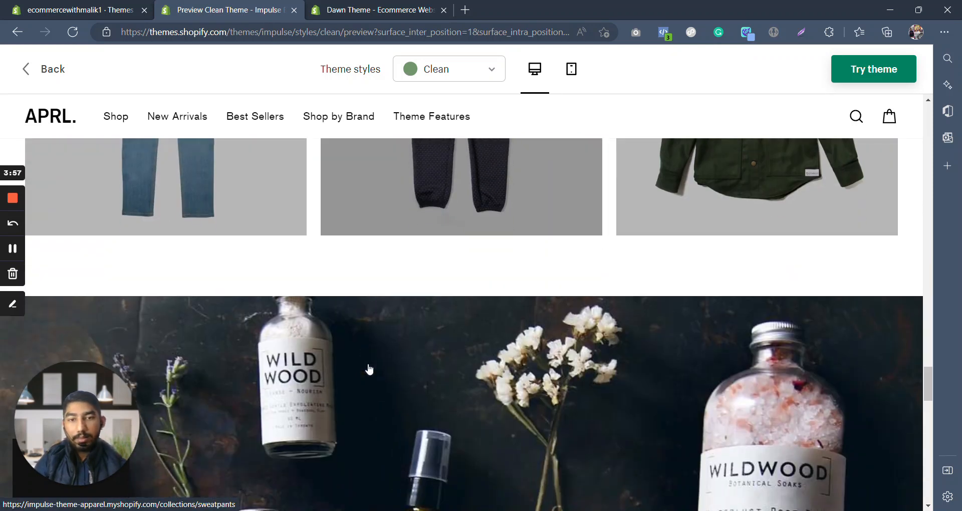
{"action": "scroll", "scroll_direction": "down", "scroll_amount": 3}
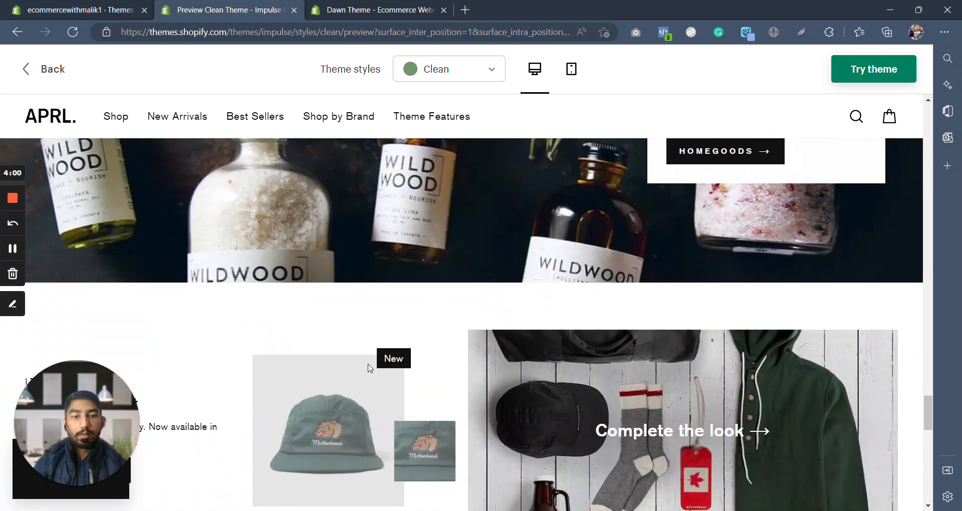
{"action": "scroll", "scroll_direction": "down", "scroll_amount": 3}
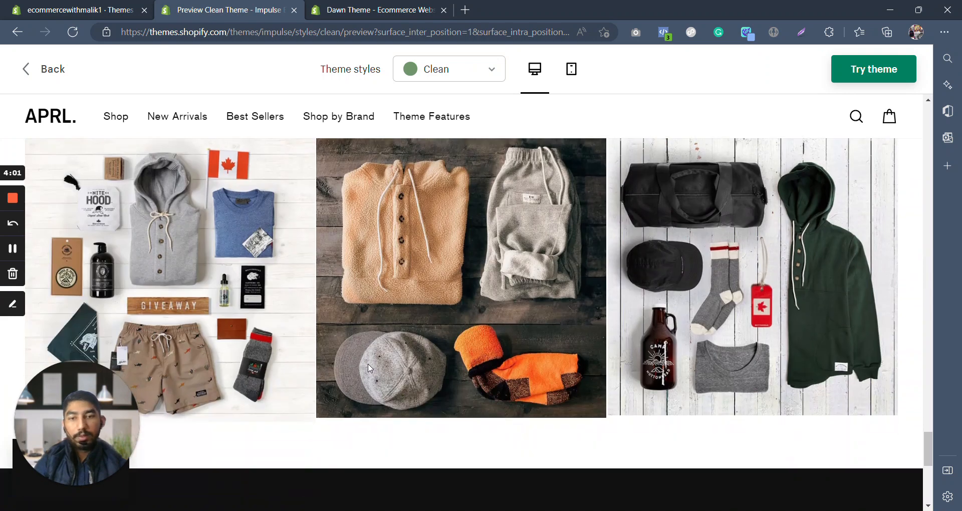
{"action": "scroll", "scroll_direction": "down", "scroll_amount": 3}
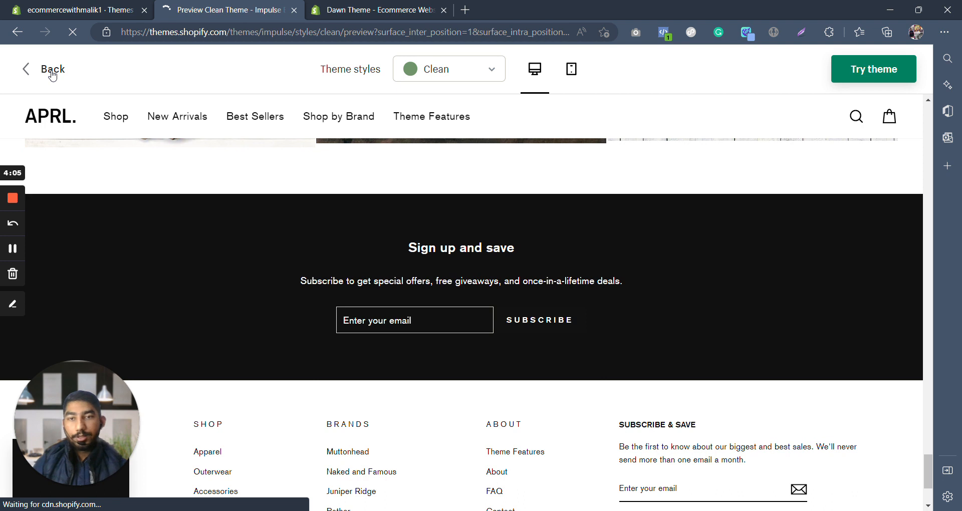
Leave the Clean preview, go back through the Impulse page, and return to all 111 themes.
{"action": "left_click", "coordinate": [44, 69]}
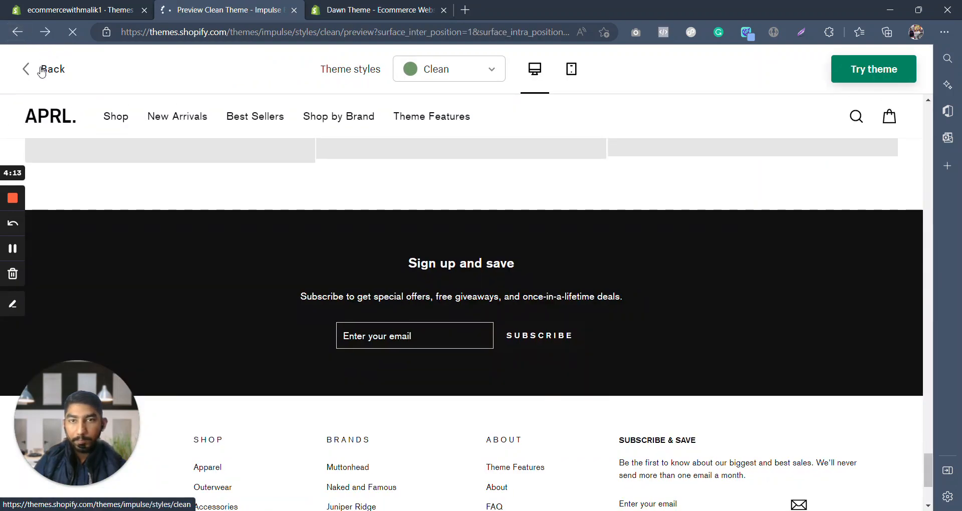
{"action": "left_click", "coordinate": [50, 69]}
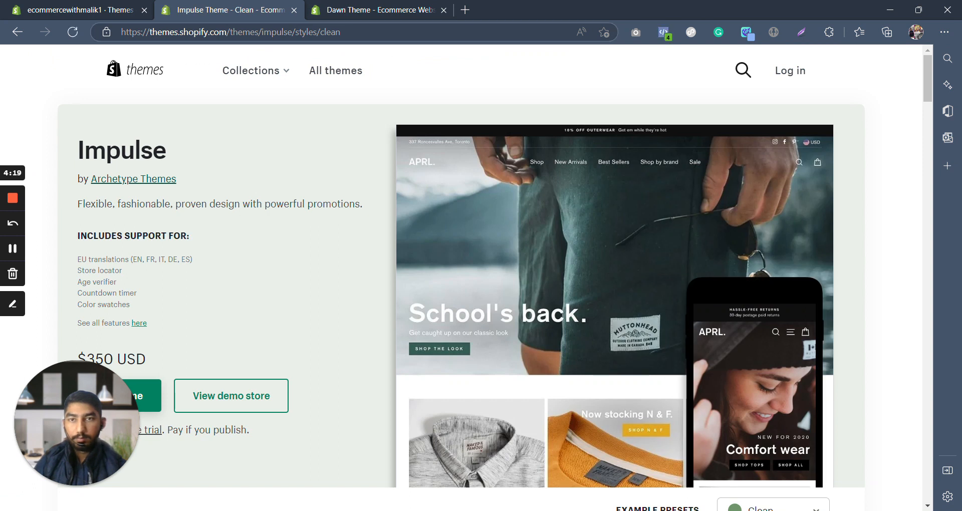
{"action": "left_click", "coordinate": [335, 71]}
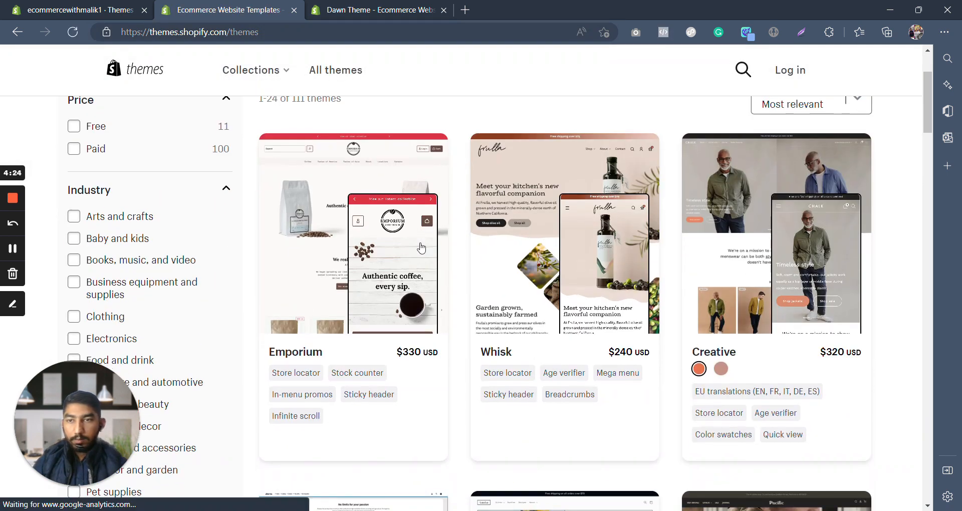
Filter the catalogue to the Toys and games industry from the sidebar.
{"action": "scroll", "scroll_direction": "down", "scroll_amount": 3}
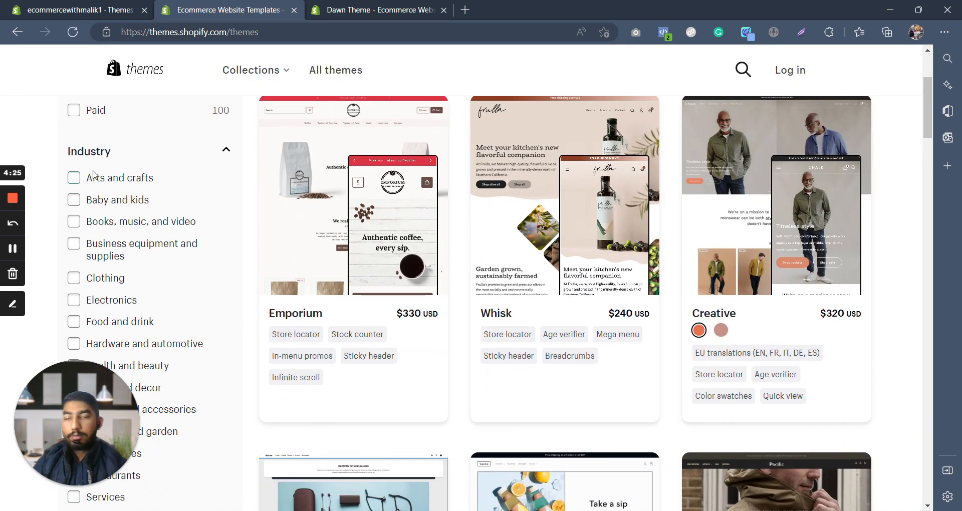
{"action": "scroll", "scroll_direction": "down", "scroll_amount": 3}
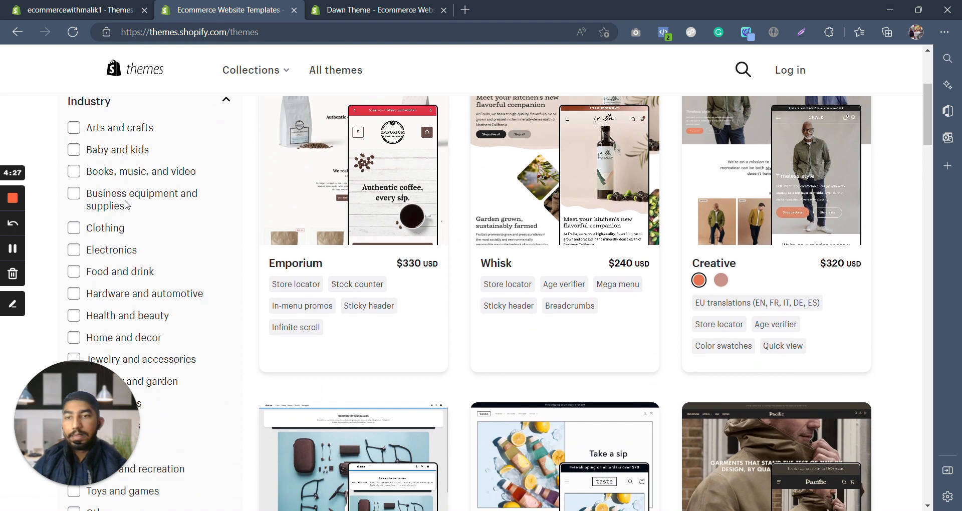
{"action": "scroll", "scroll_direction": "down", "scroll_amount": 3}
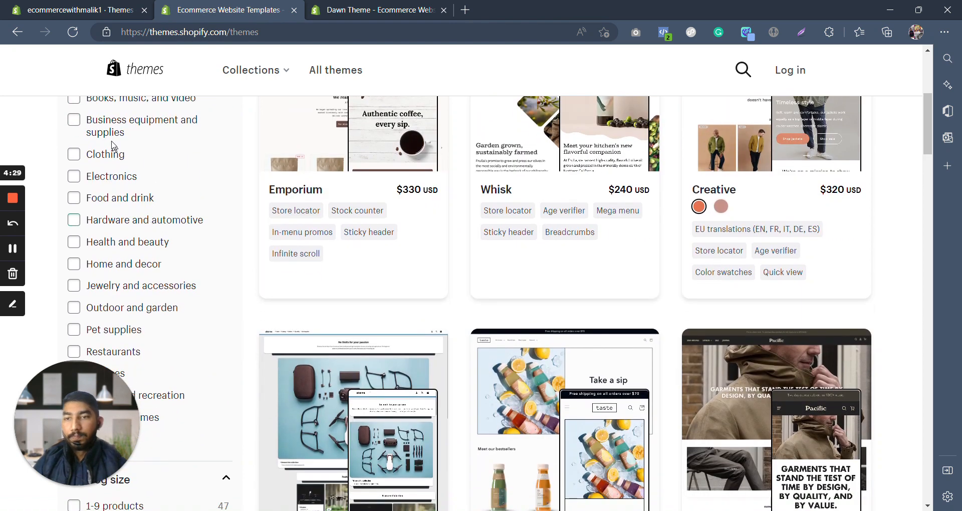
{"action": "scroll", "scroll_direction": "down", "scroll_amount": 3}
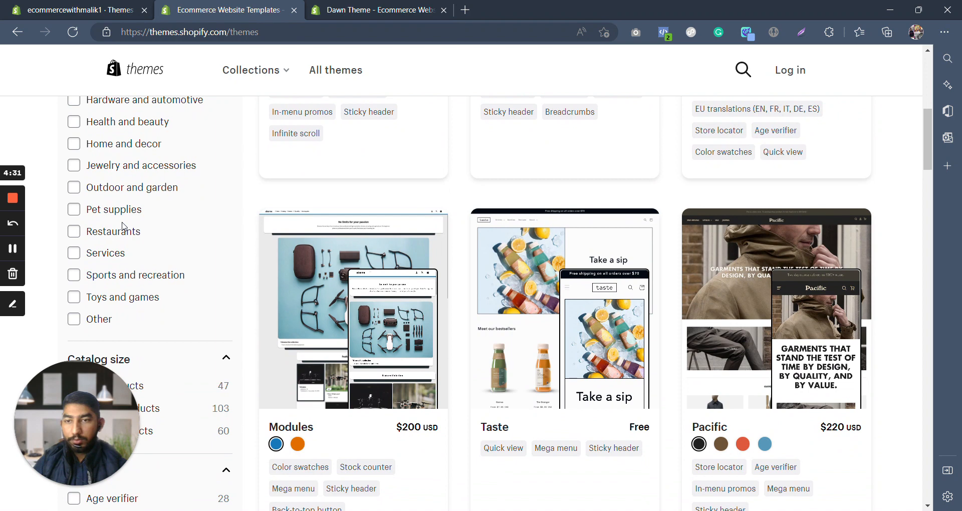
{"action": "scroll", "scroll_direction": "down", "scroll_amount": 3}
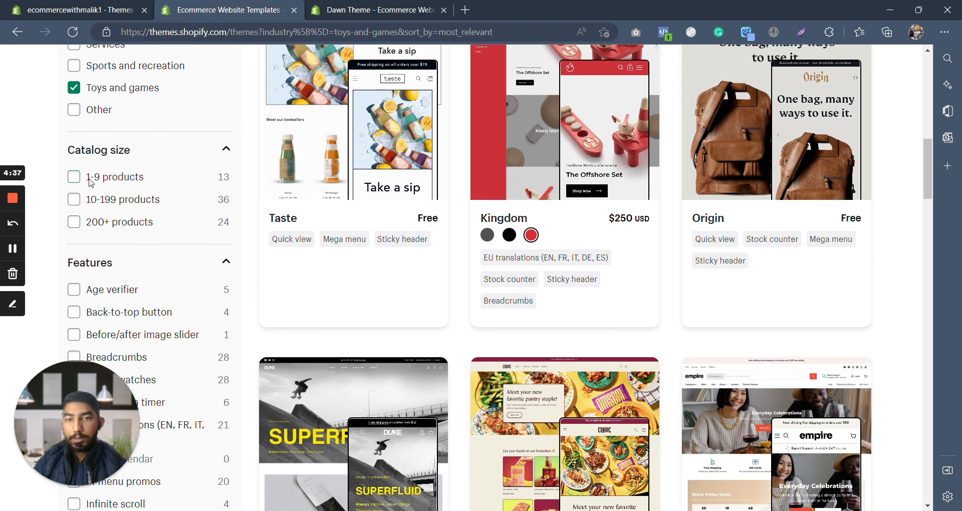
Limit the toy themes to 1-9 product catalogs and scroll down to the Features filters.
{"action": "left_click", "coordinate": [73, 177]}
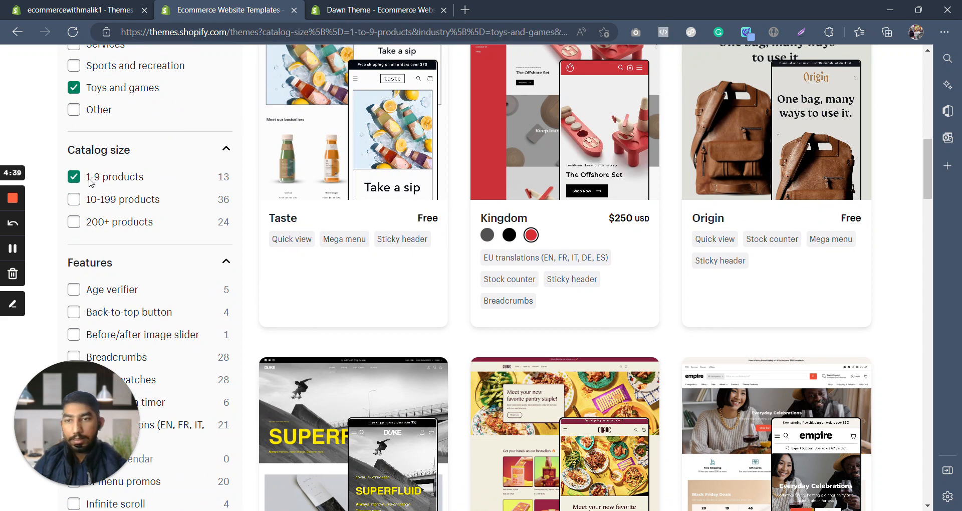
{"action": "scroll", "scroll_direction": "down", "scroll_amount": 3}
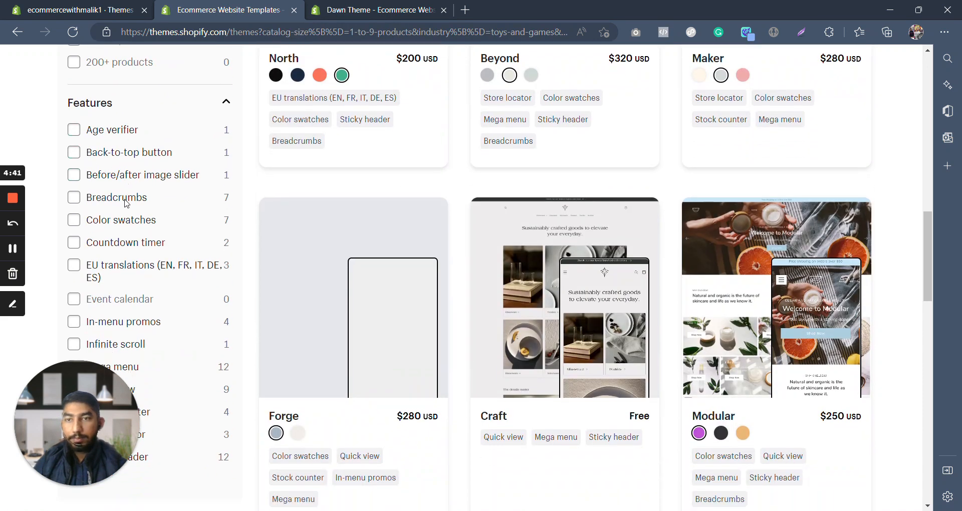
{"action": "scroll", "scroll_direction": "down", "scroll_amount": 3}
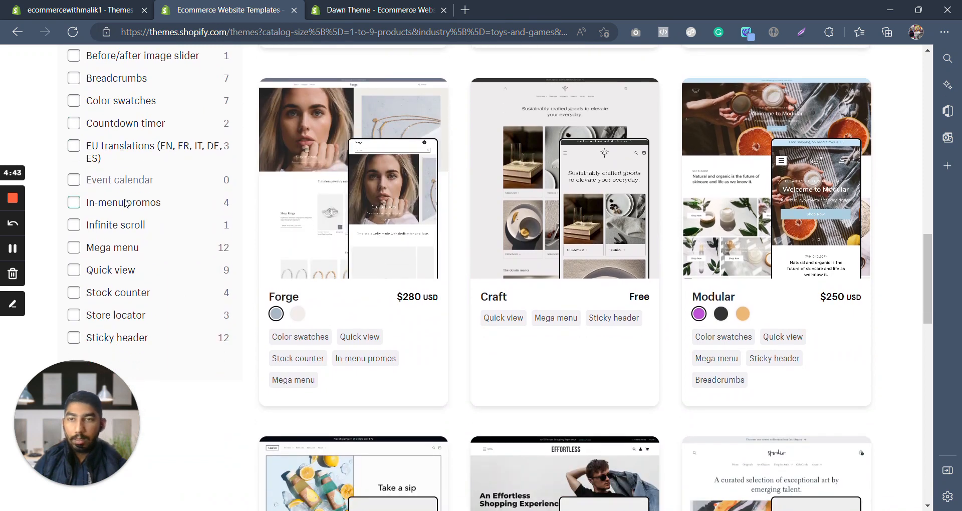
{"action": "mouse_move", "coordinate": [73, 123]}
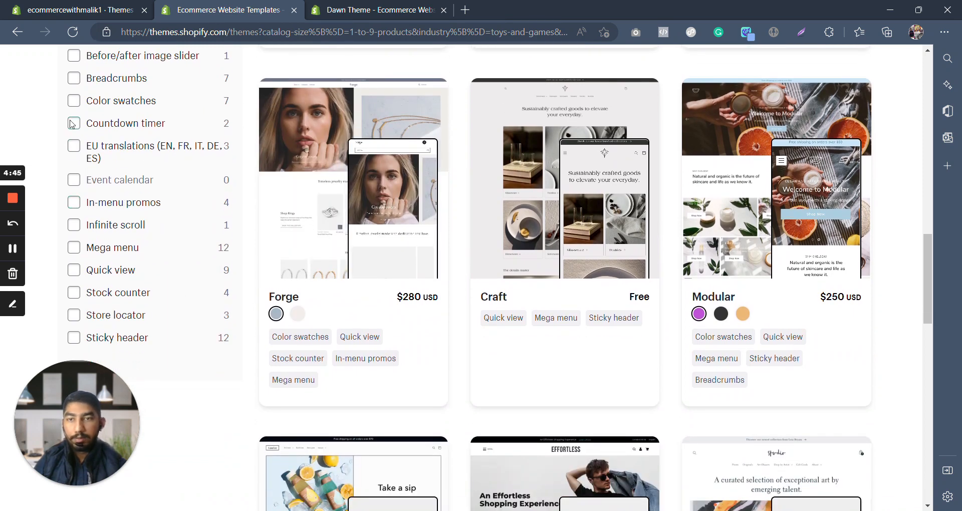
Toggle the Countdown timer filter and scroll the theme list, now showing Foodie and Origin.
{"action": "left_click", "coordinate": [73, 122]}
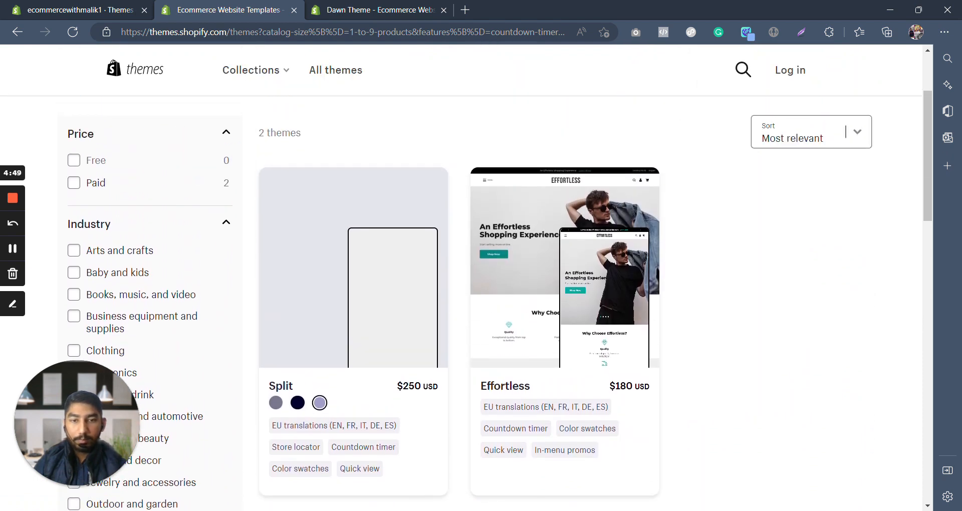
{"action": "scroll", "scroll_direction": "down", "scroll_amount": 3}
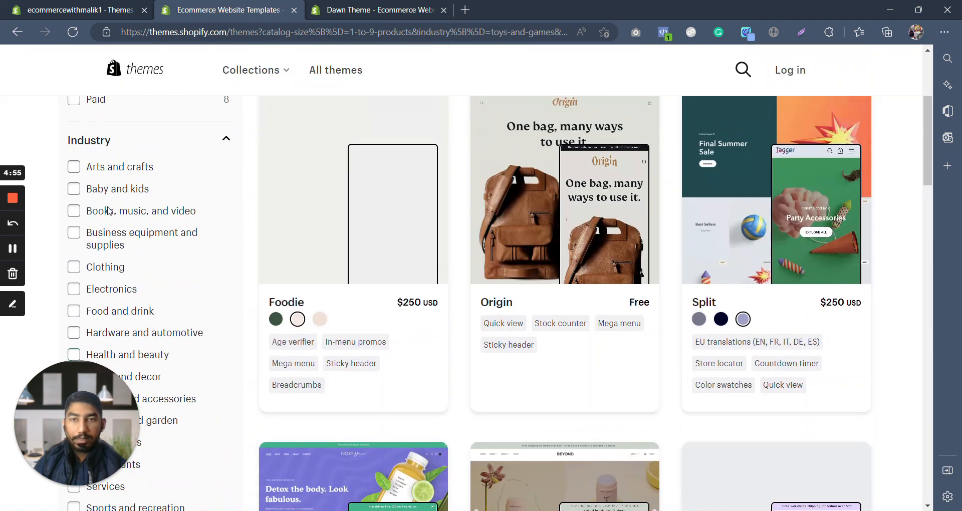
{"action": "scroll", "scroll_direction": "down", "scroll_amount": 3}
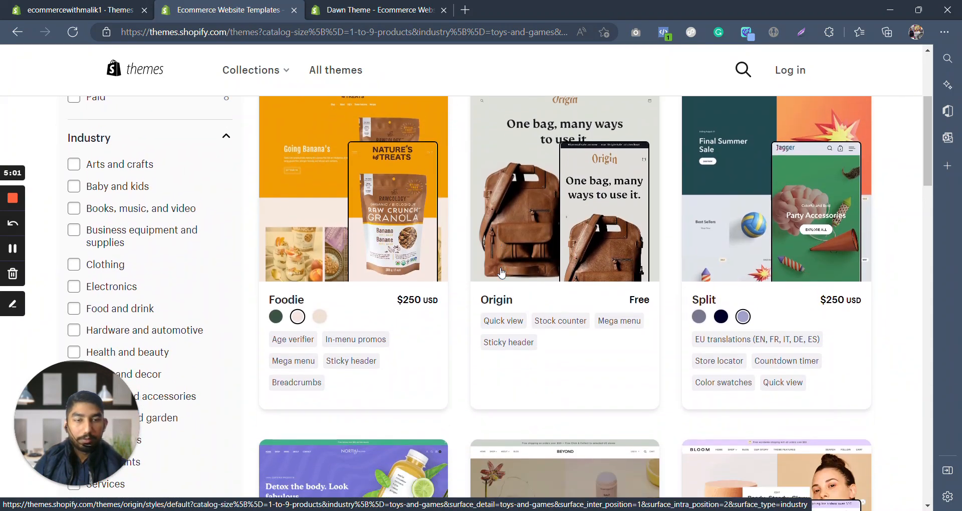
{"action": "scroll", "scroll_direction": "down", "scroll_amount": 3}
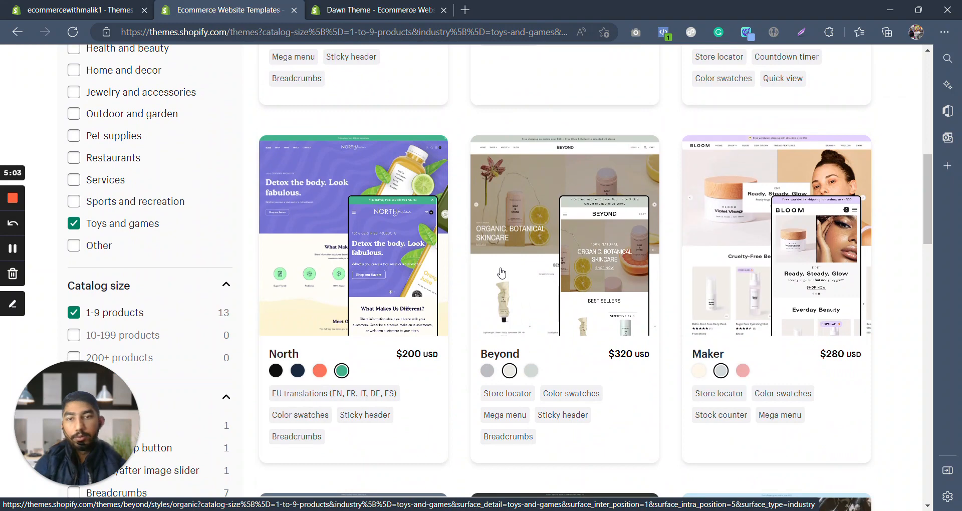
{"action": "scroll", "scroll_direction": "down", "scroll_amount": 3}
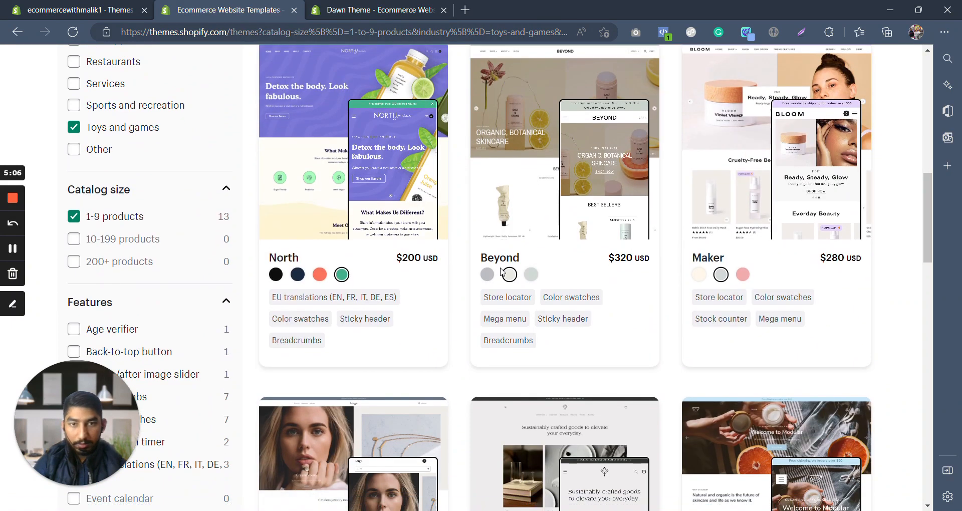
{"action": "scroll", "scroll_direction": "down", "scroll_amount": 3}
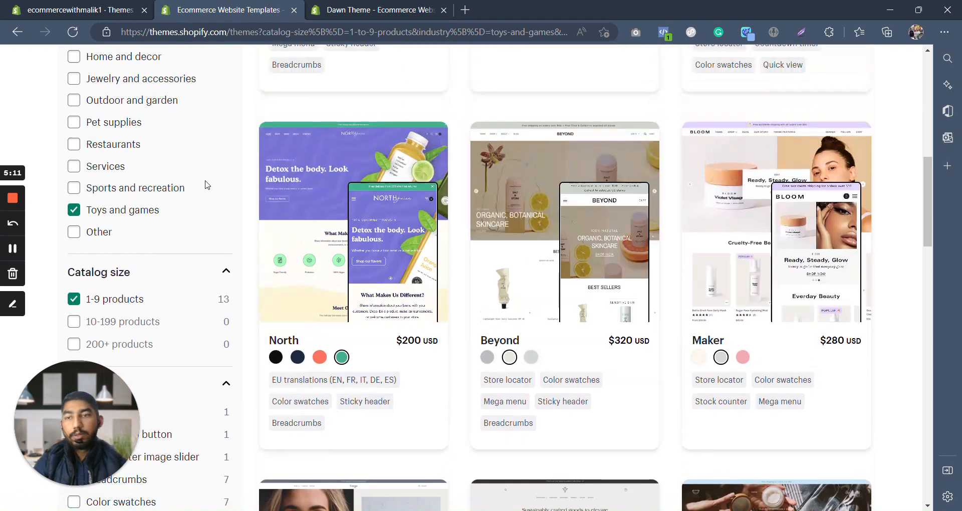
{"action": "scroll", "scroll_direction": "down", "scroll_amount": 3}
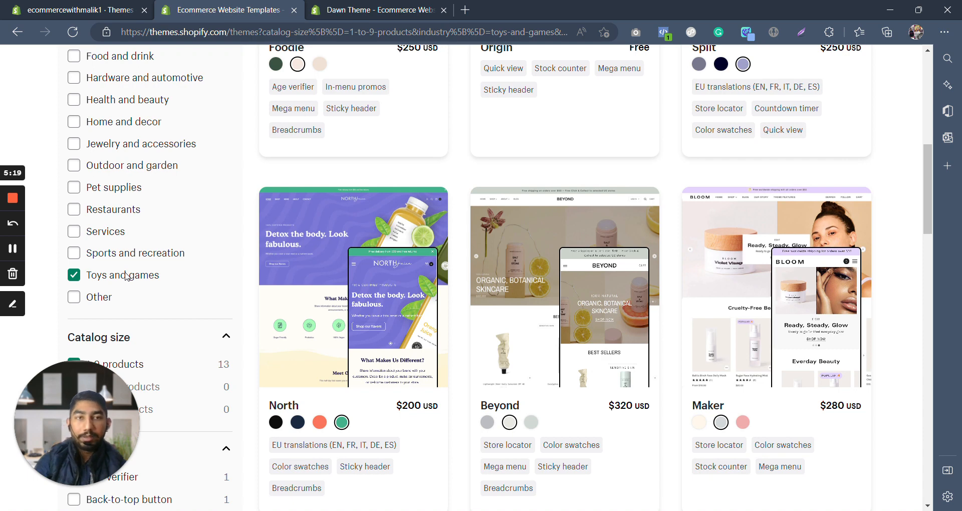
{"action": "mouse_move", "coordinate": [178, 260]}
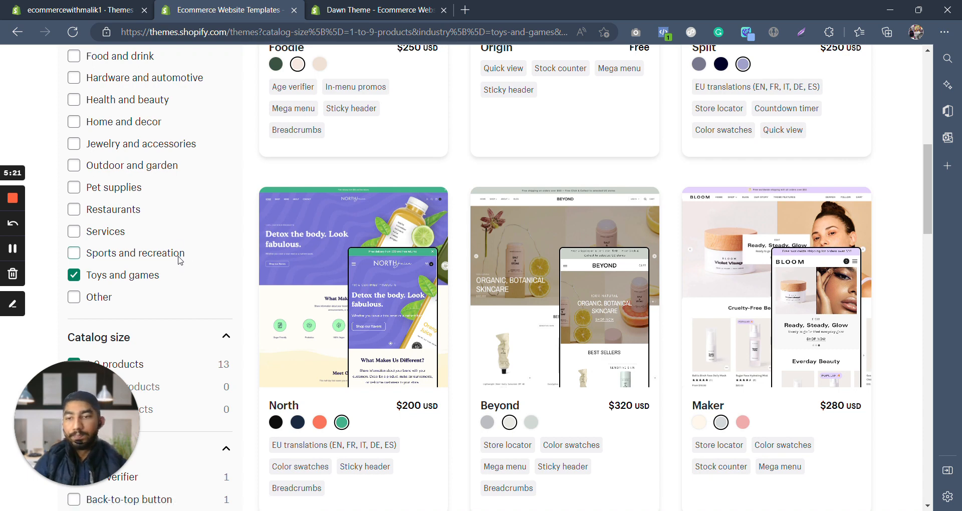
{"action": "scroll", "scroll_direction": "down", "scroll_amount": 3}
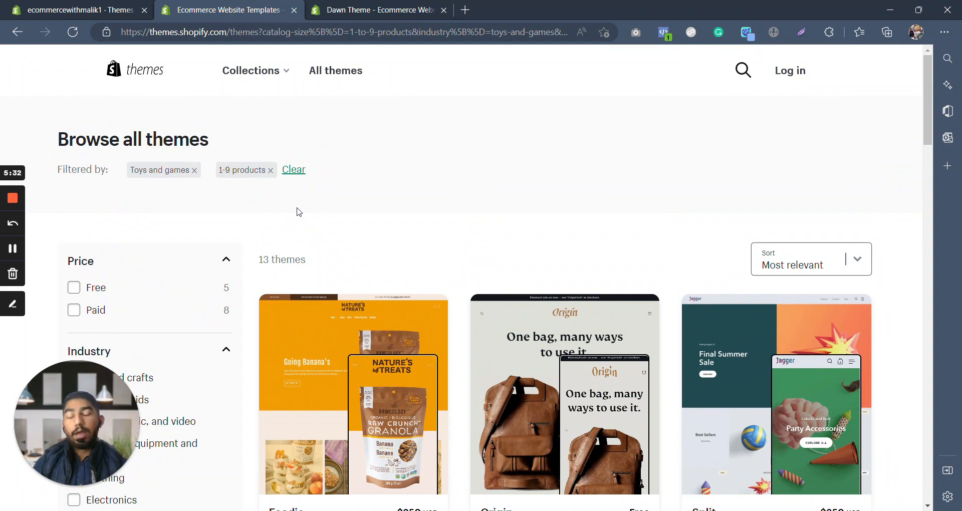
Return to the Dawn theme page and launch its default demo store preview.
{"action": "left_click", "coordinate": [375, 10]}
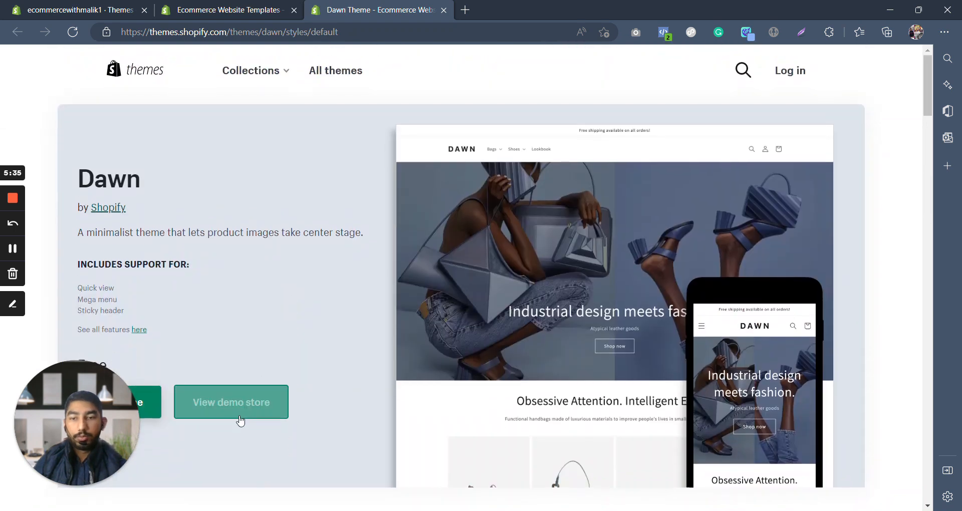
{"action": "left_click", "coordinate": [230, 402]}
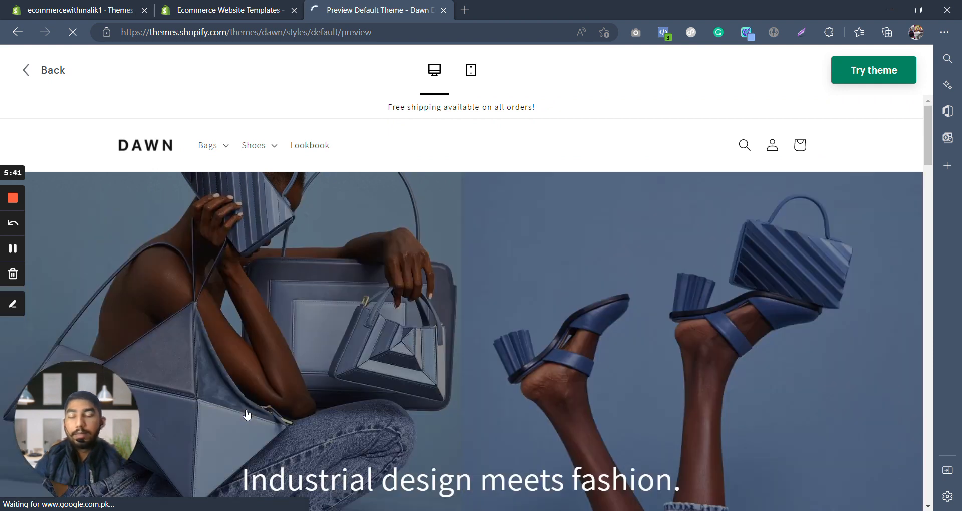
{"action": "scroll", "scroll_direction": "down", "scroll_amount": 3}
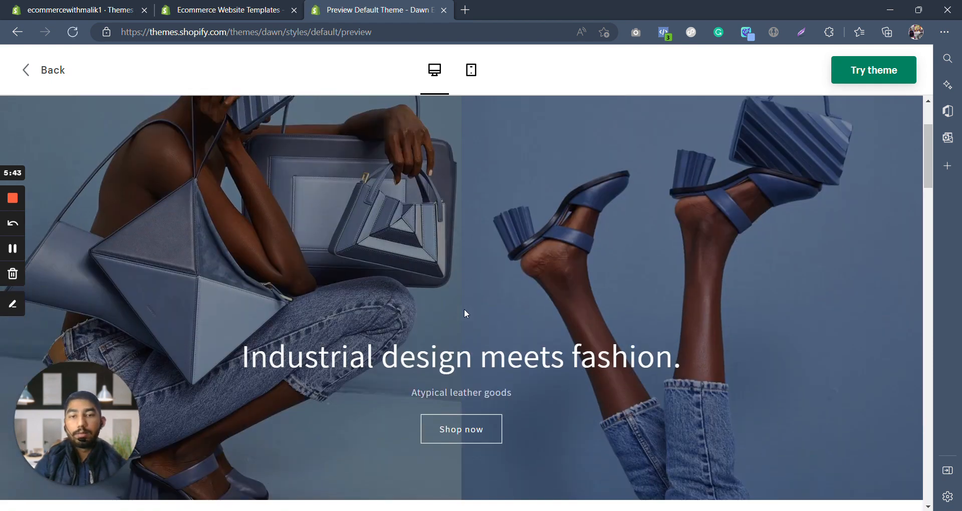
{"action": "scroll", "scroll_direction": "down", "scroll_amount": 3}
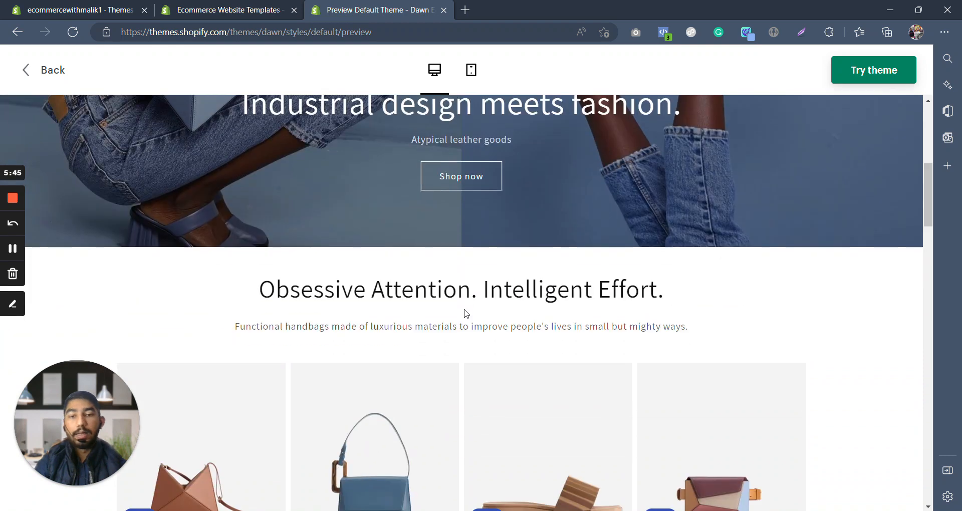
{"action": "scroll", "scroll_direction": "down", "scroll_amount": 3}
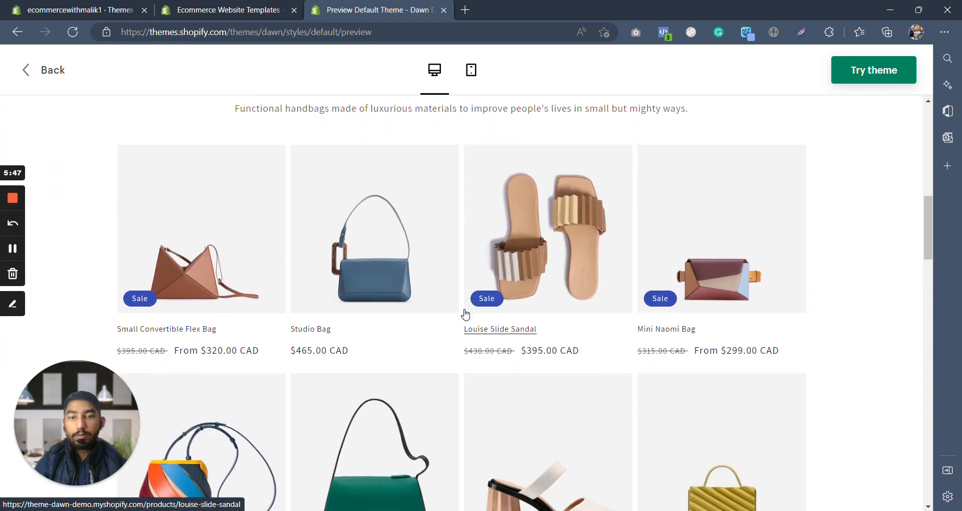
{"action": "scroll", "scroll_direction": "down", "scroll_amount": 3}
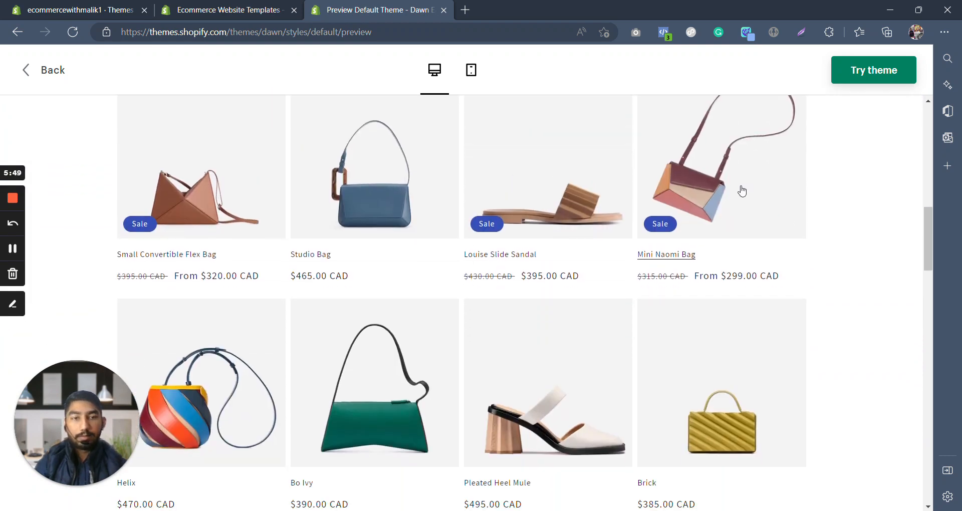
{"action": "scroll", "scroll_direction": "down", "scroll_amount": 3}
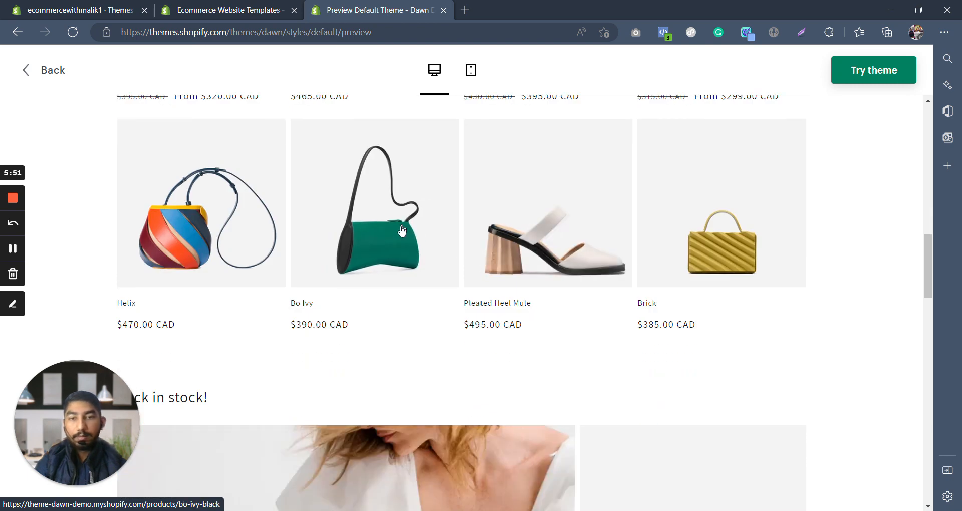
{"action": "scroll", "scroll_direction": "down", "scroll_amount": 3}
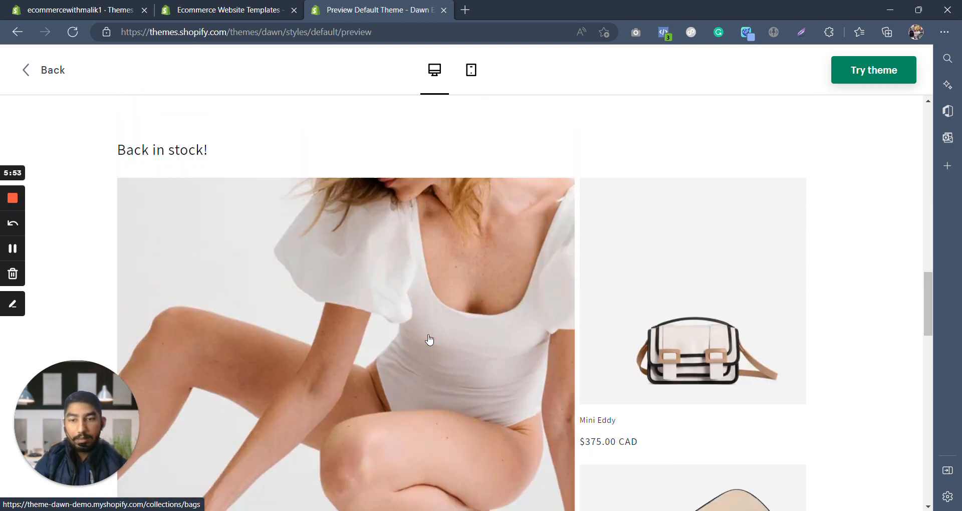
{"action": "scroll", "scroll_direction": "down", "scroll_amount": 3}
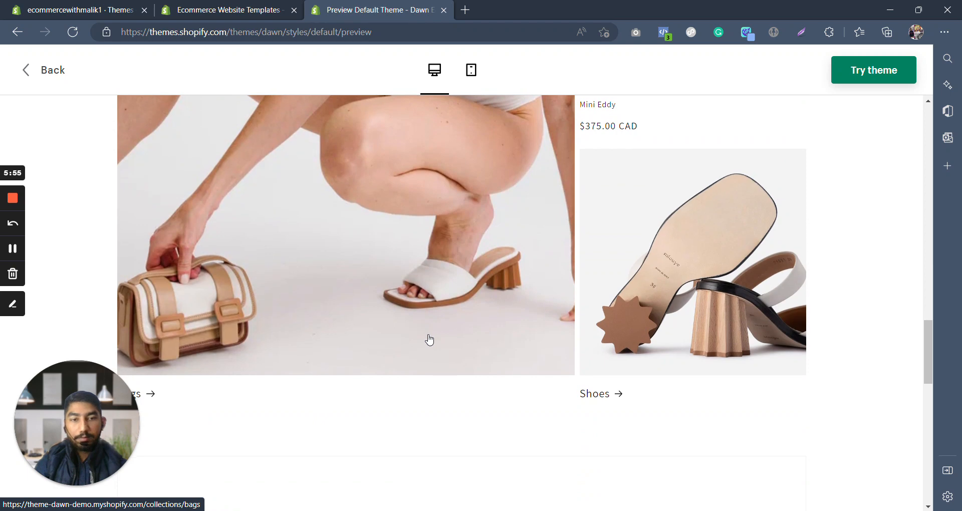
{"action": "scroll", "scroll_direction": "down", "scroll_amount": 3}
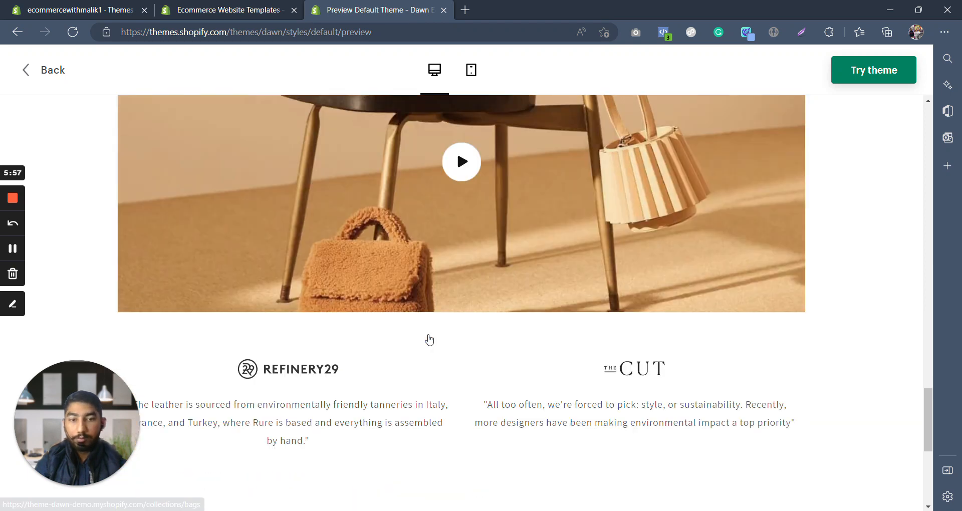
{"action": "scroll", "scroll_direction": "down", "scroll_amount": 3}
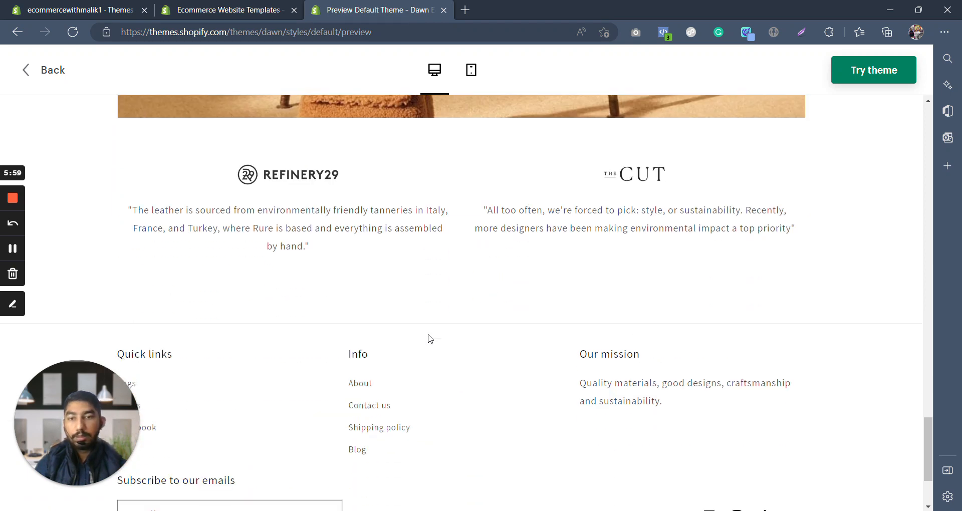
{"action": "scroll", "scroll_direction": "down", "scroll_amount": 3}
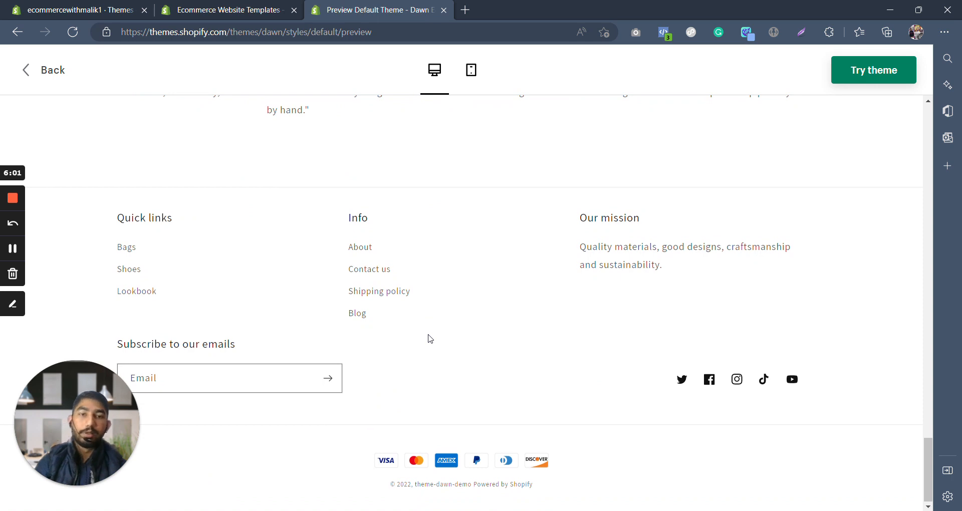
{"action": "scroll", "scroll_direction": "up", "scroll_amount": 3}
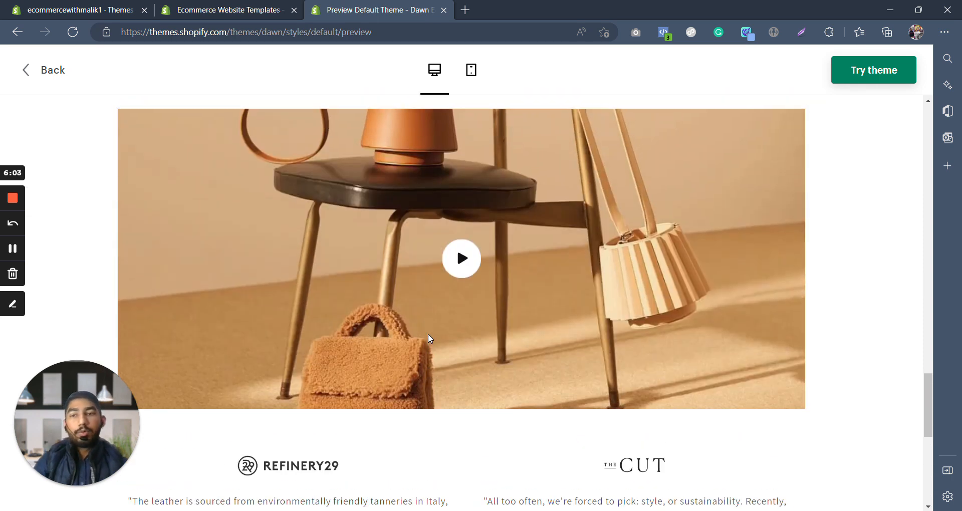
{"action": "scroll", "scroll_direction": "down", "scroll_amount": 3}
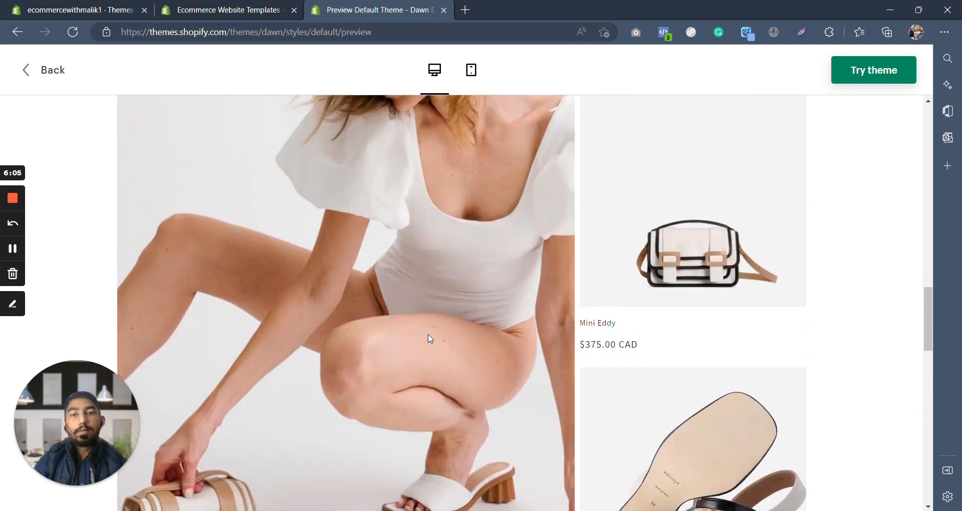